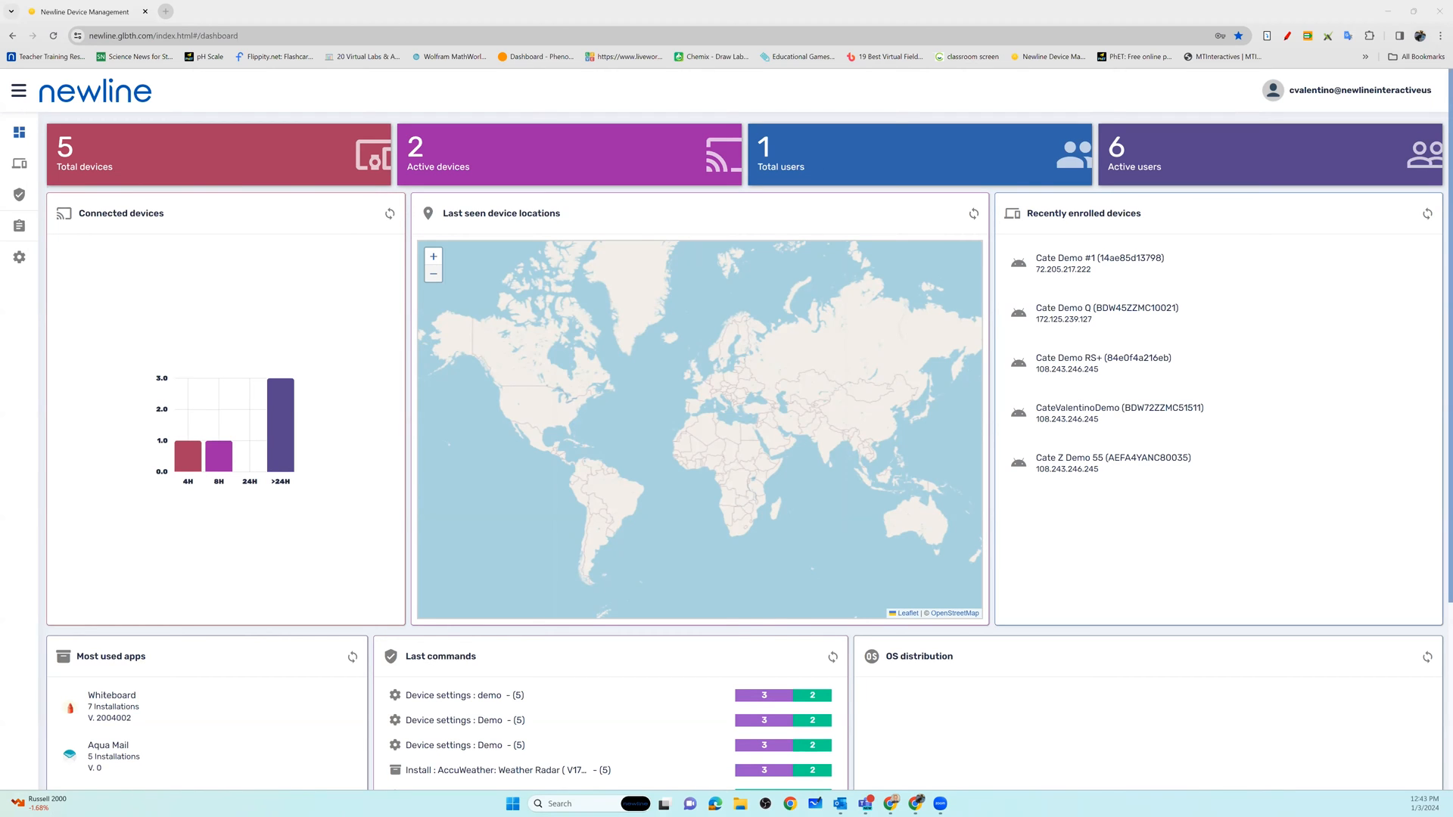
{"action": "mouse_move", "coordinate": [129, 156]}
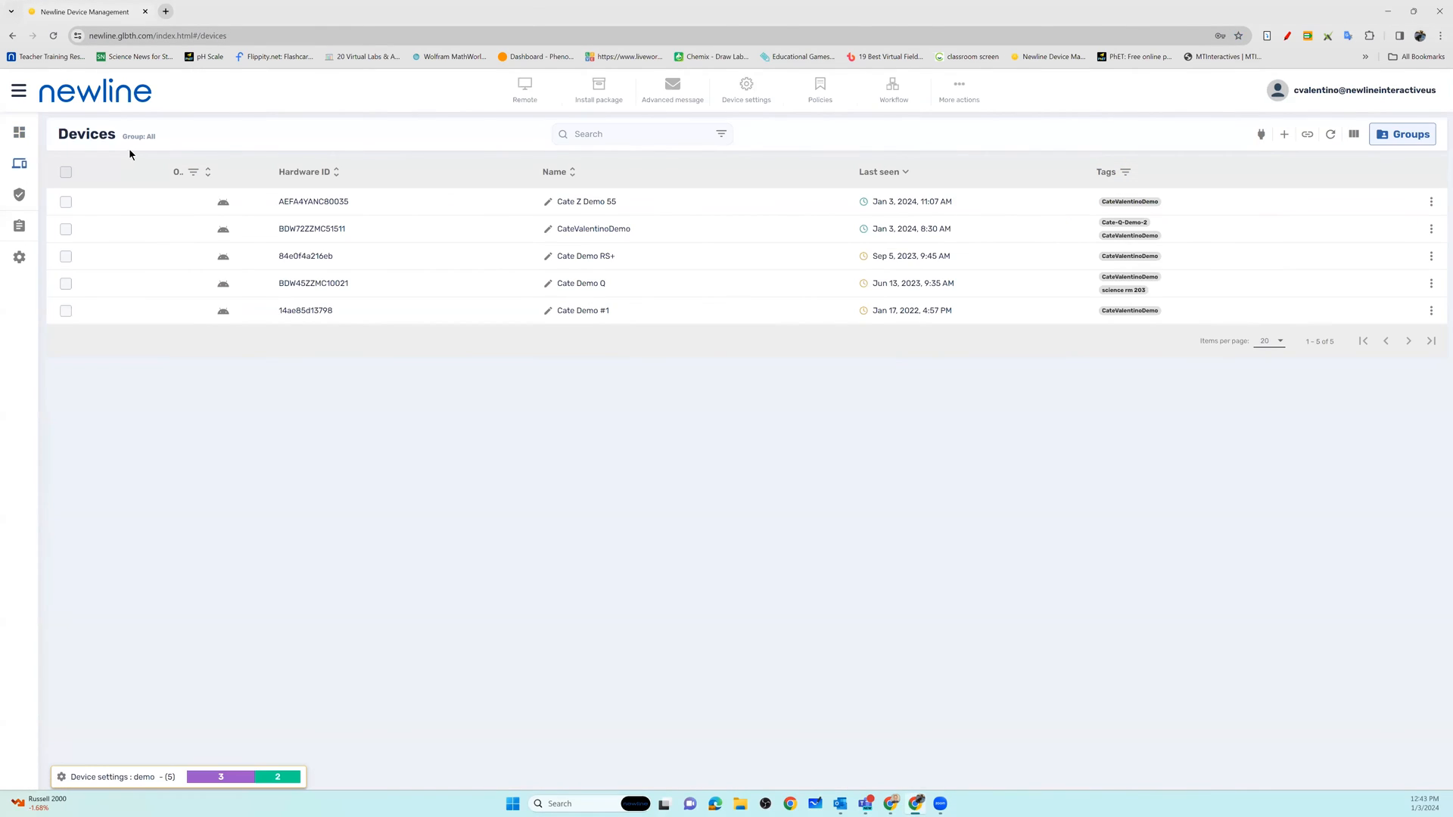
- Go to the Devices page and select the Cate Z Demo 55 display
{"action": "left_click", "coordinate": [66, 174]}
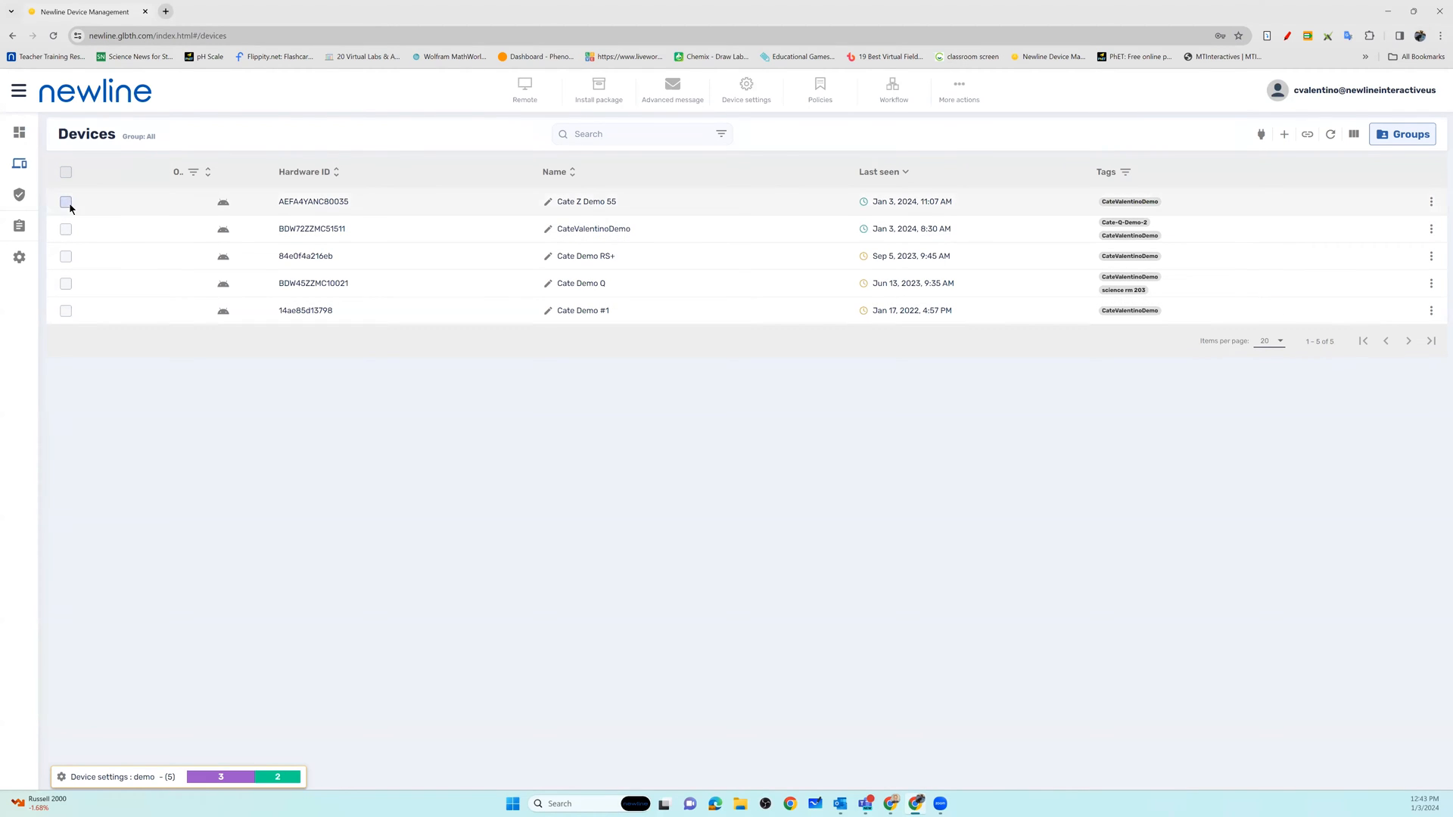
{"action": "left_click", "coordinate": [66, 202]}
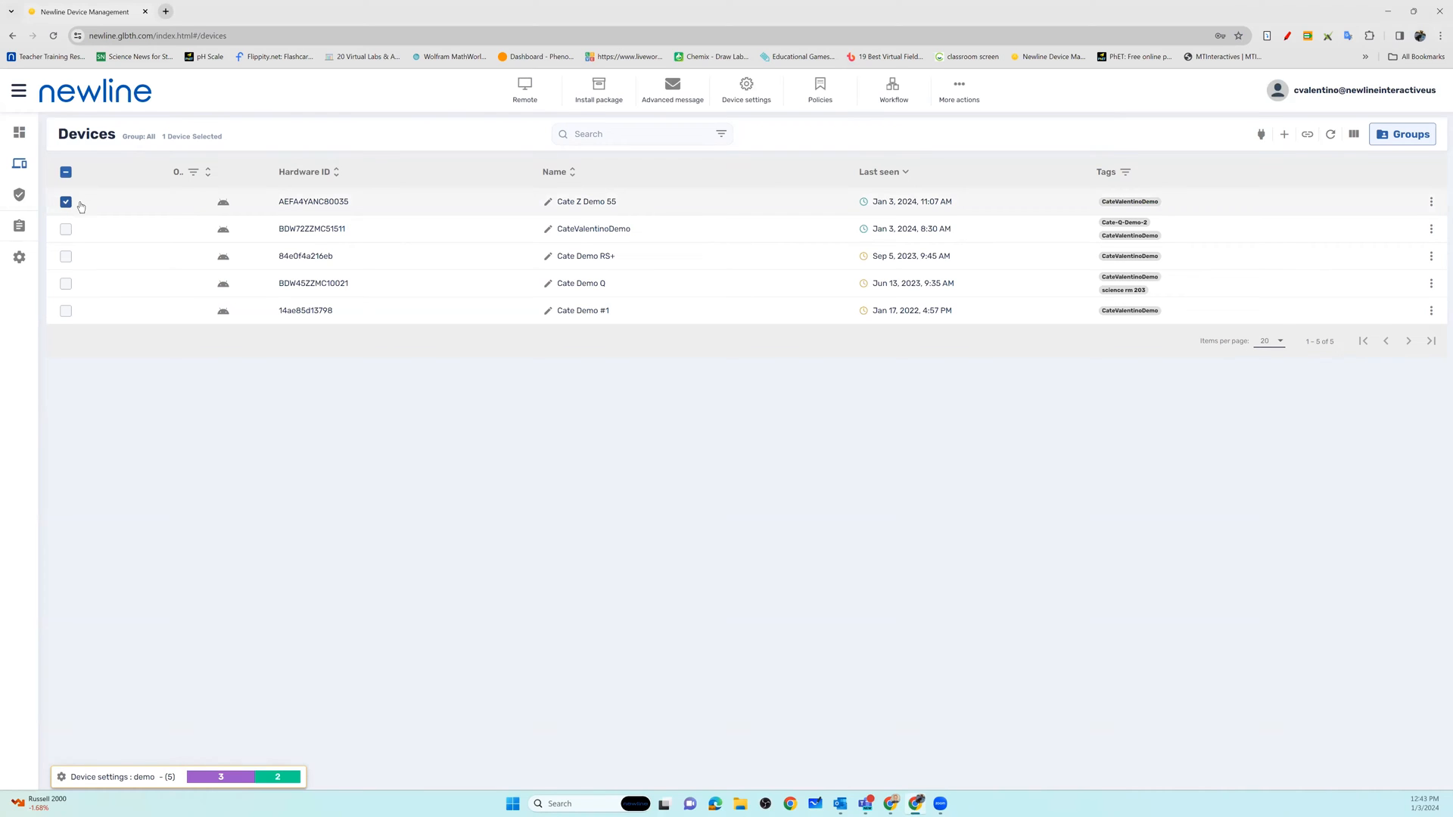
{"action": "mouse_move", "coordinate": [436, 209]}
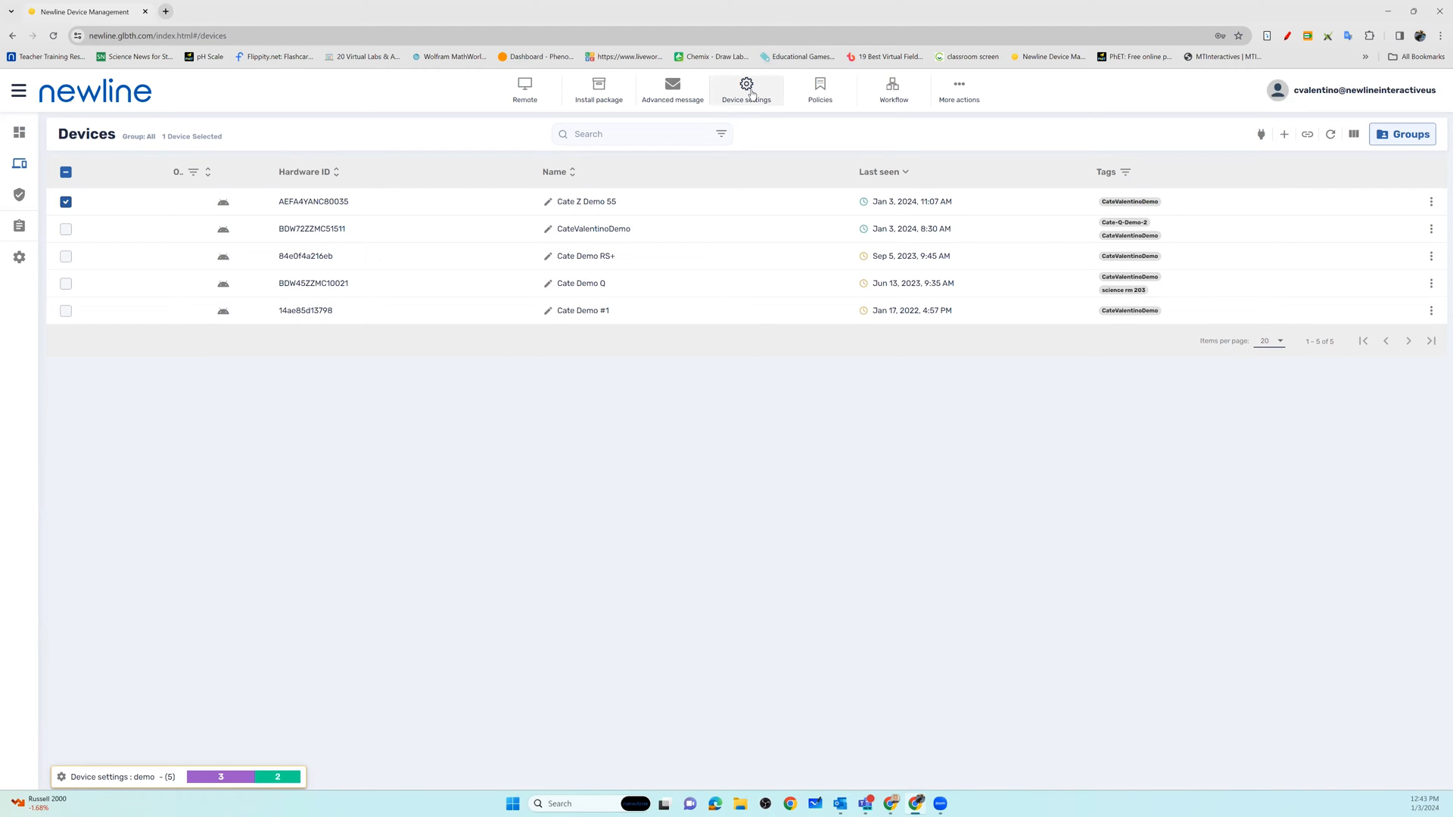
- Open the Device settings library from the top toolbar
{"action": "left_click", "coordinate": [746, 90]}
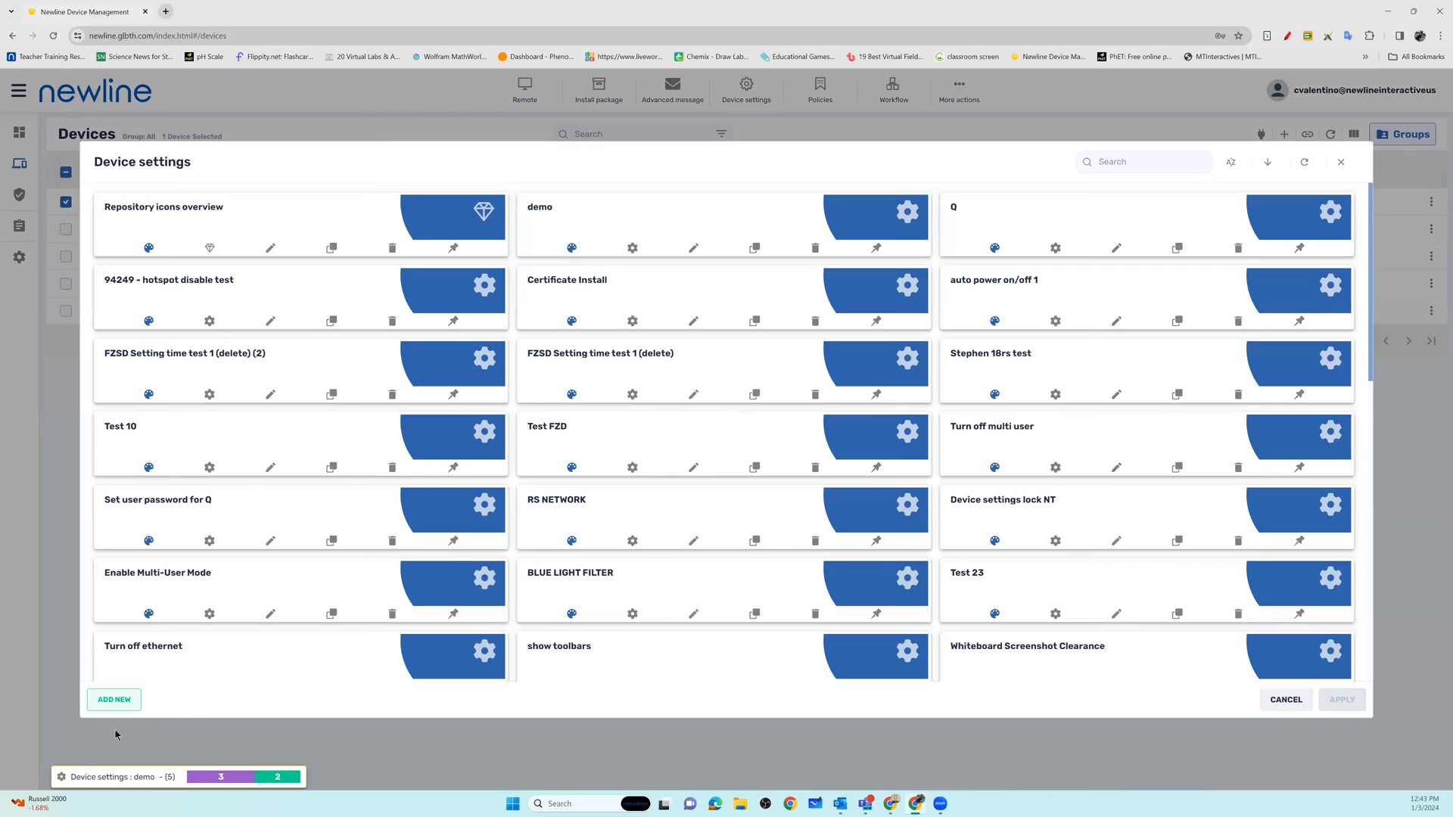
{"action": "mouse_move", "coordinate": [81, 713]}
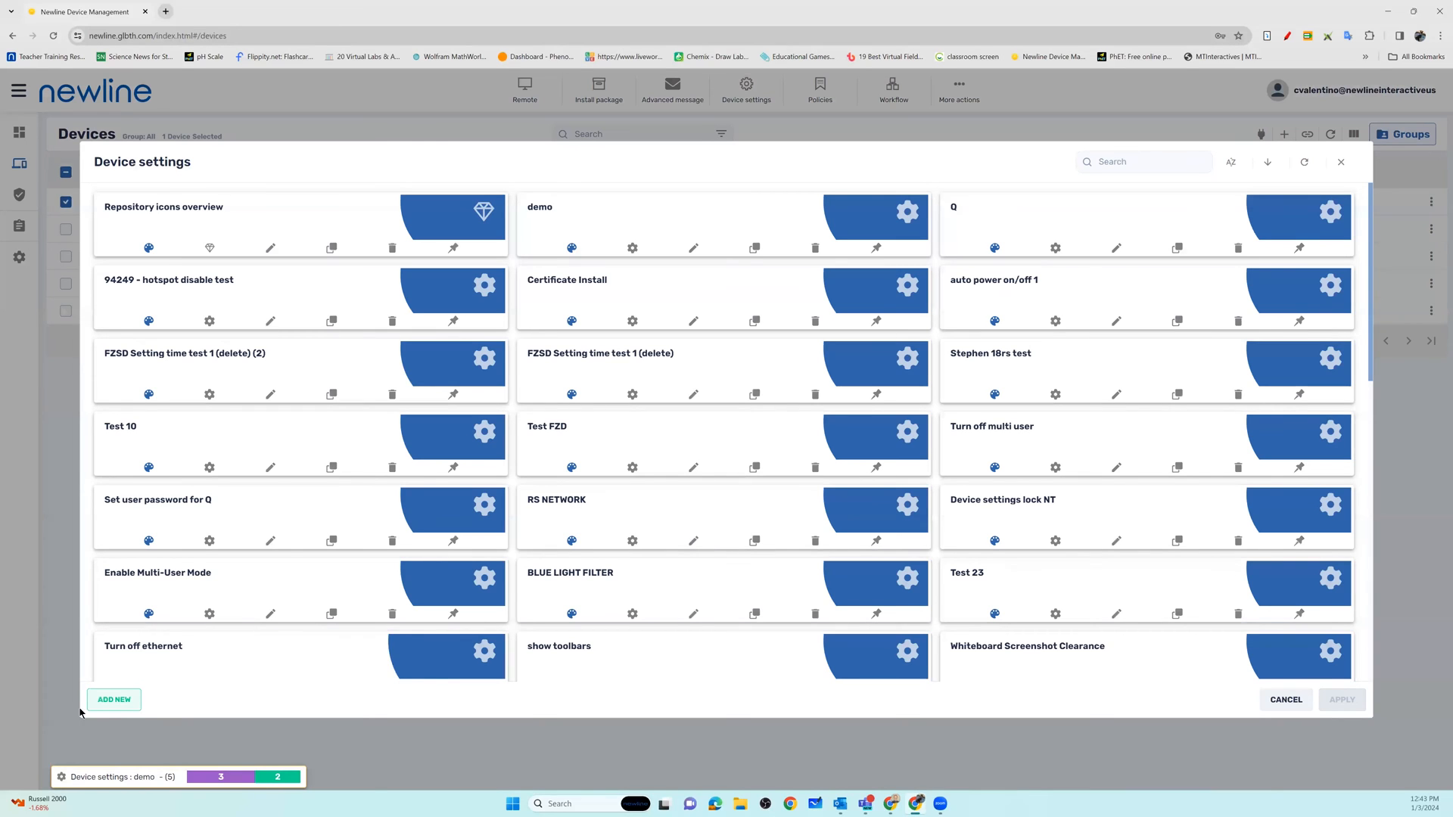
{"action": "mouse_move", "coordinate": [112, 699]}
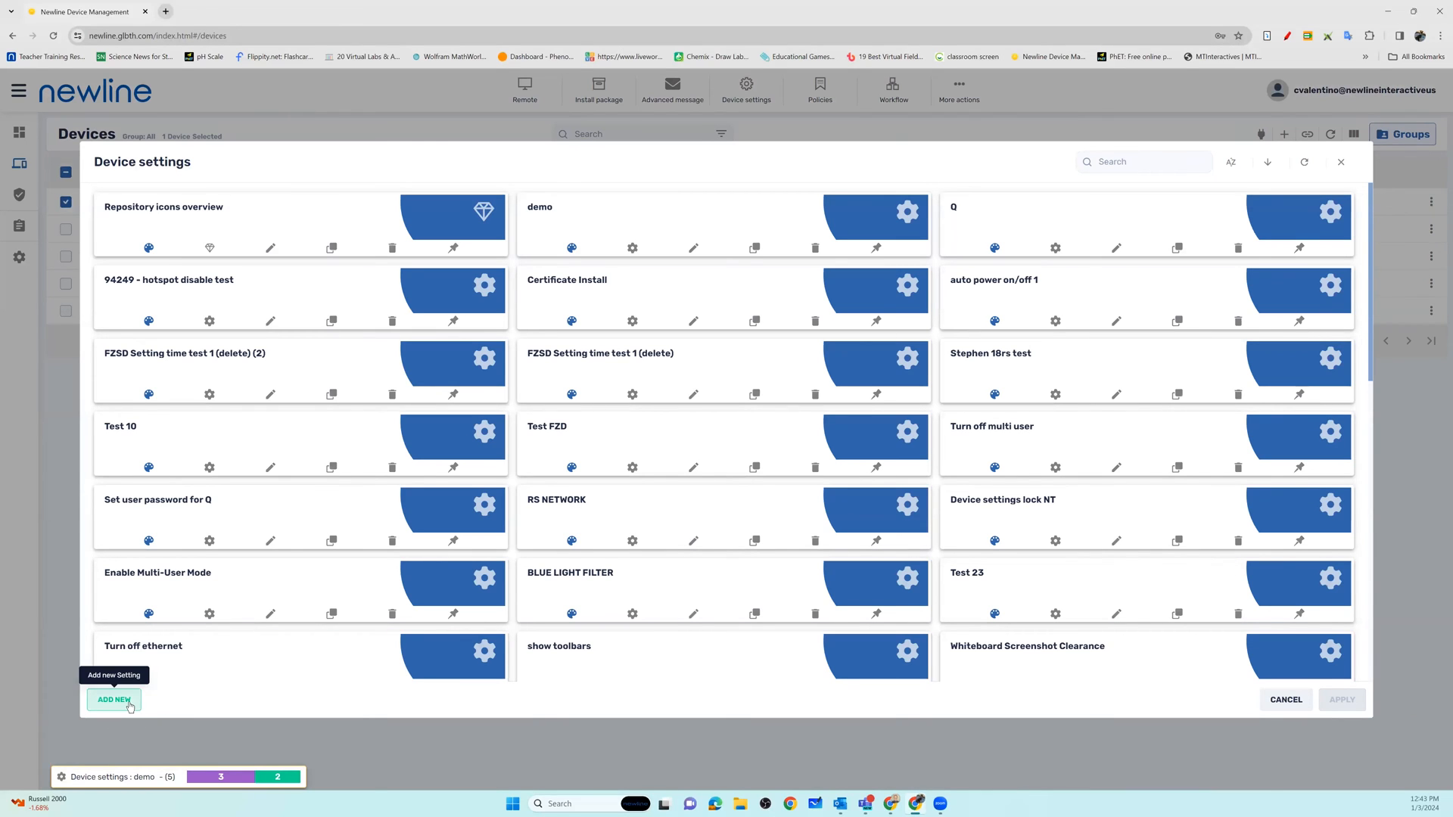
- Add a new device setting named 'wallpaper demo' and show its Wallpaper section
{"action": "left_click", "coordinate": [113, 699]}
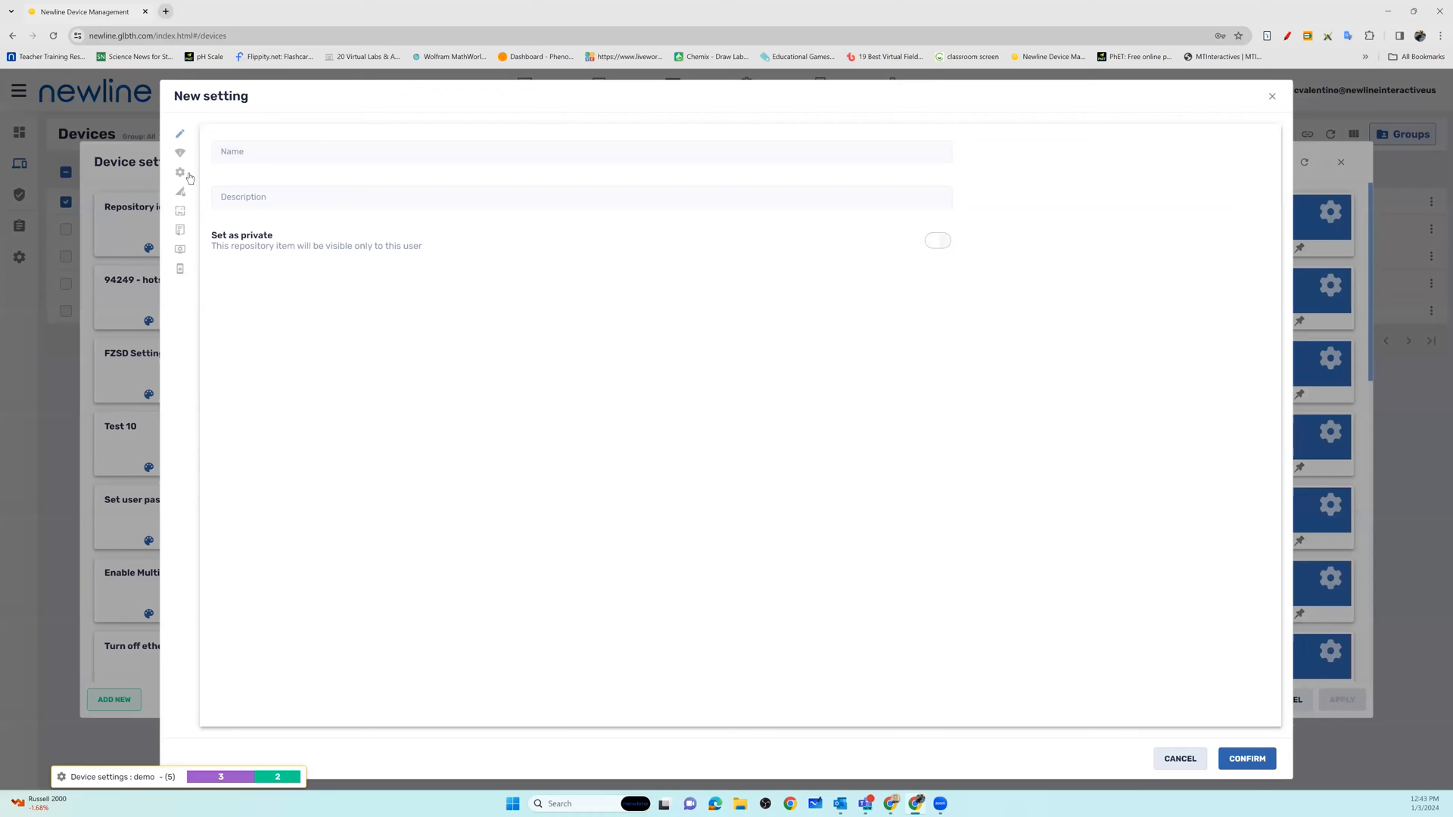
{"action": "mouse_move", "coordinate": [180, 268]}
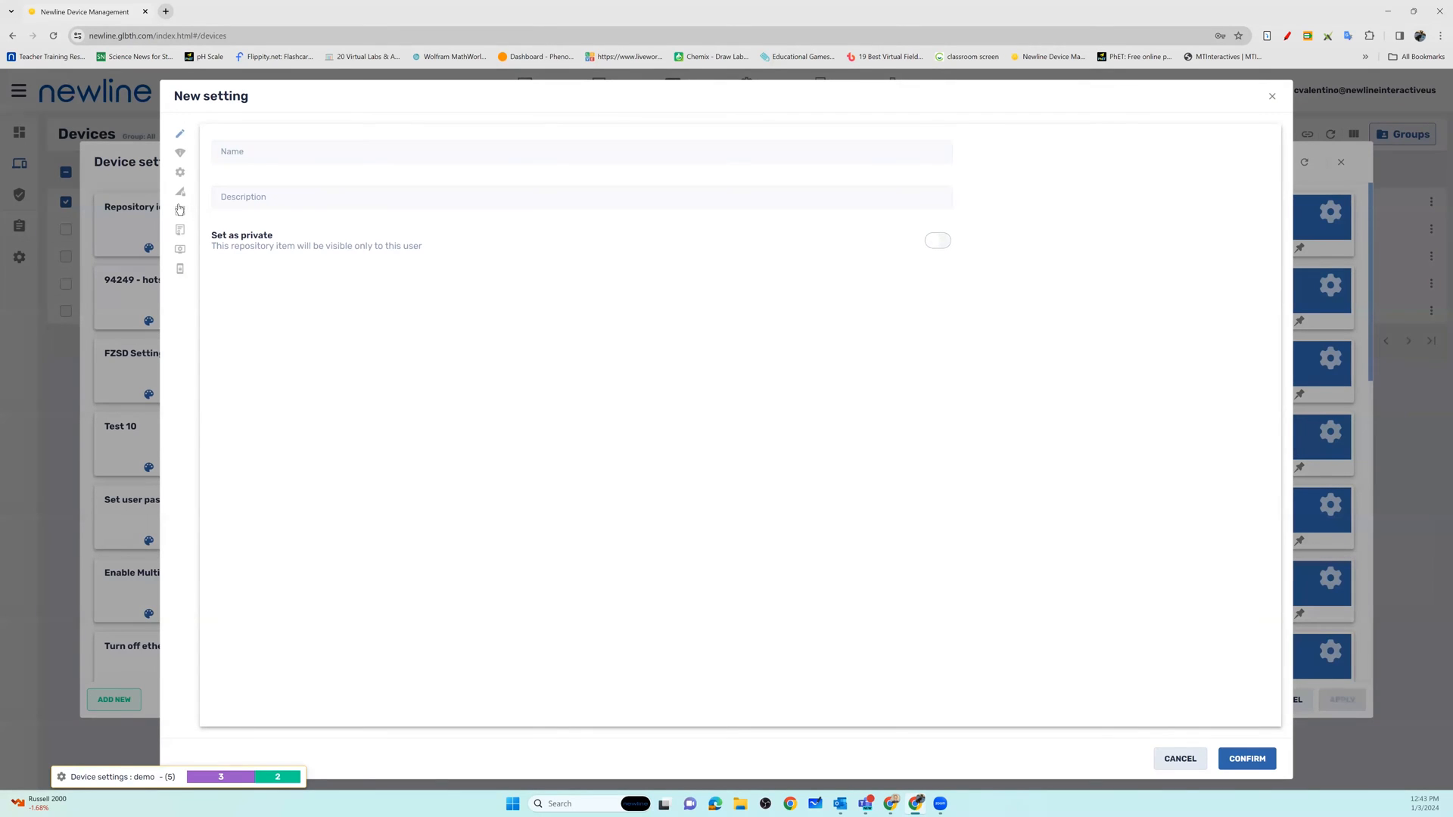
{"action": "mouse_move", "coordinate": [180, 223]}
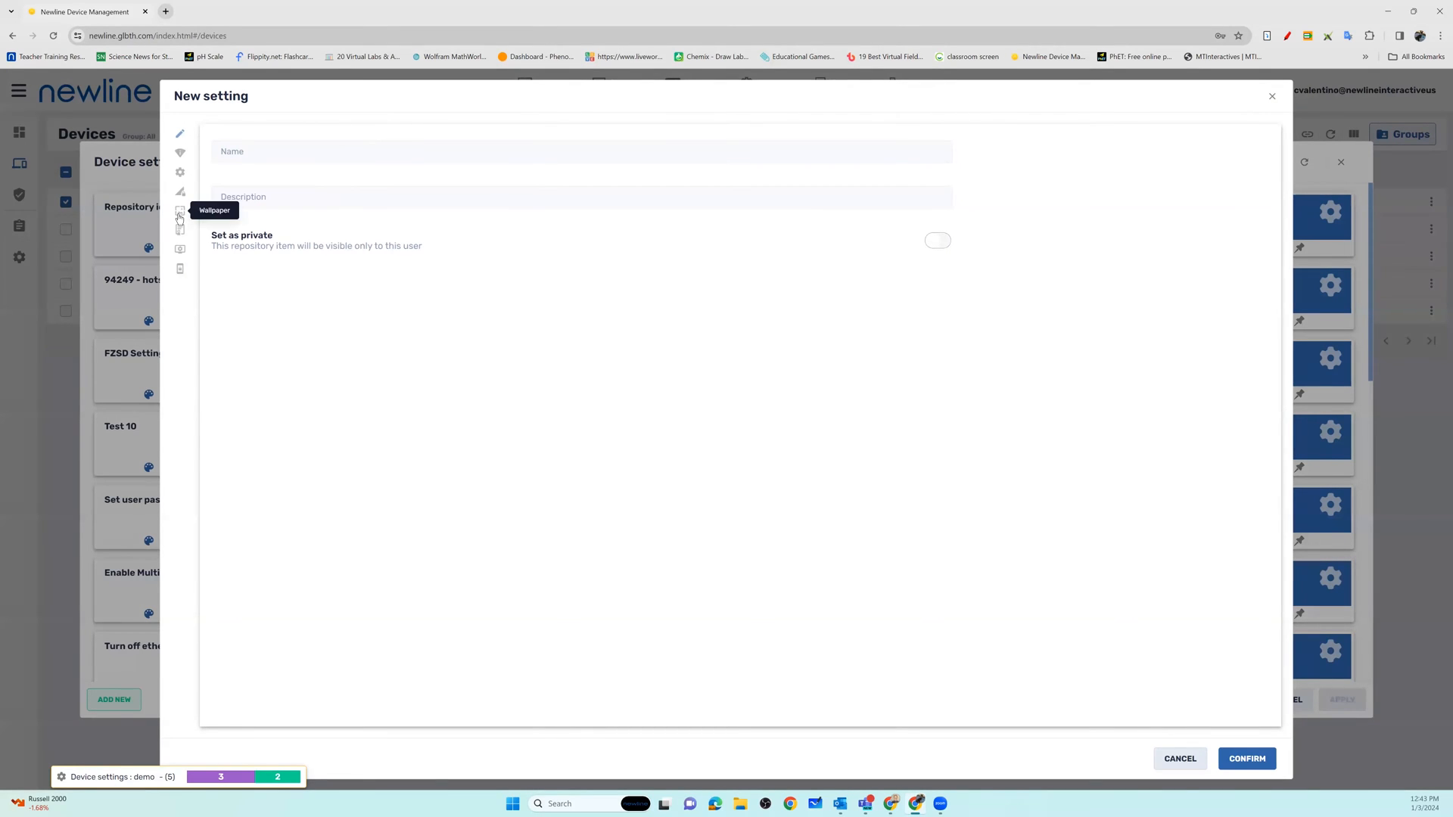
{"action": "mouse_move", "coordinate": [214, 191]}
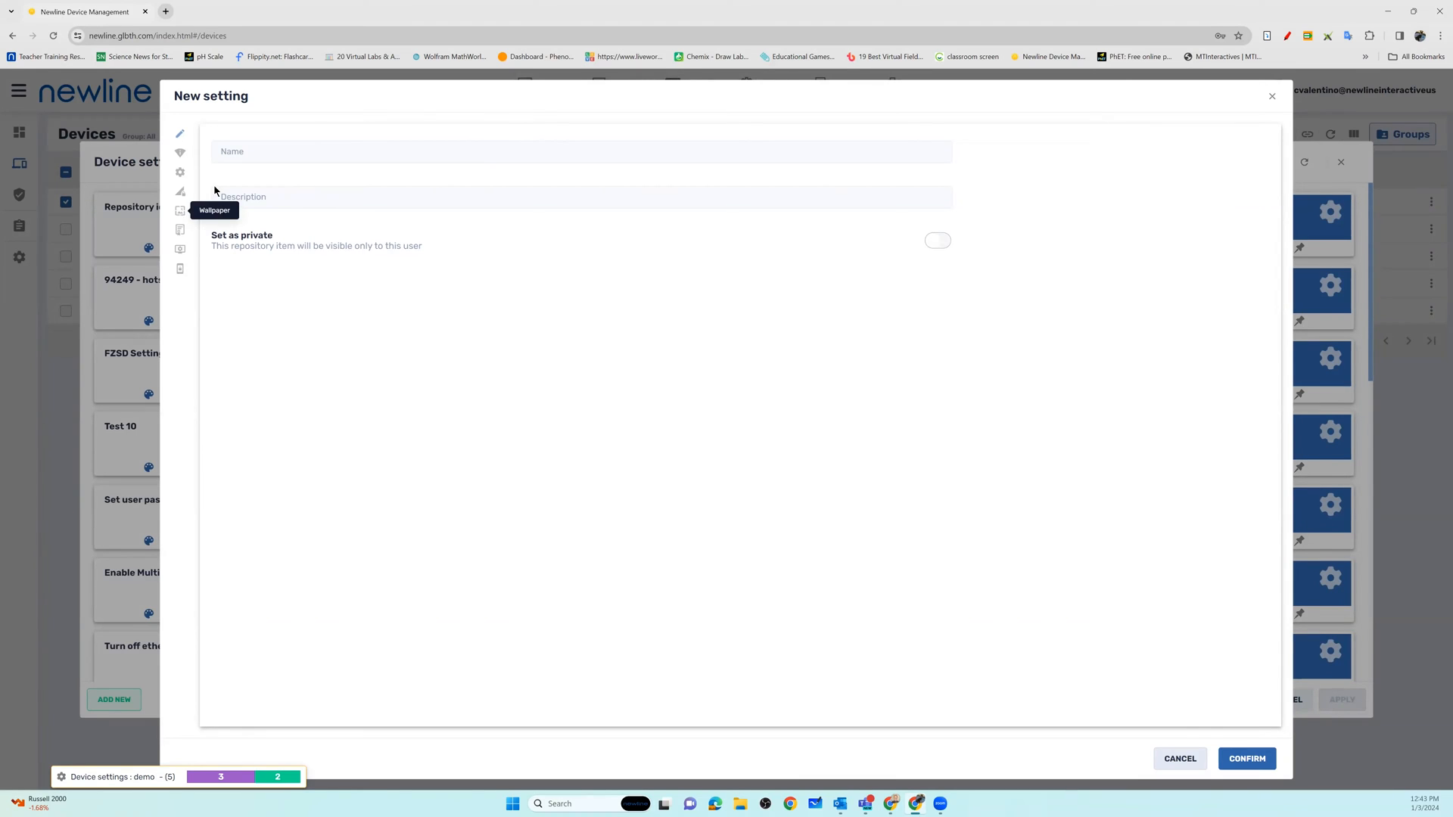
{"action": "left_click", "coordinate": [580, 152]}
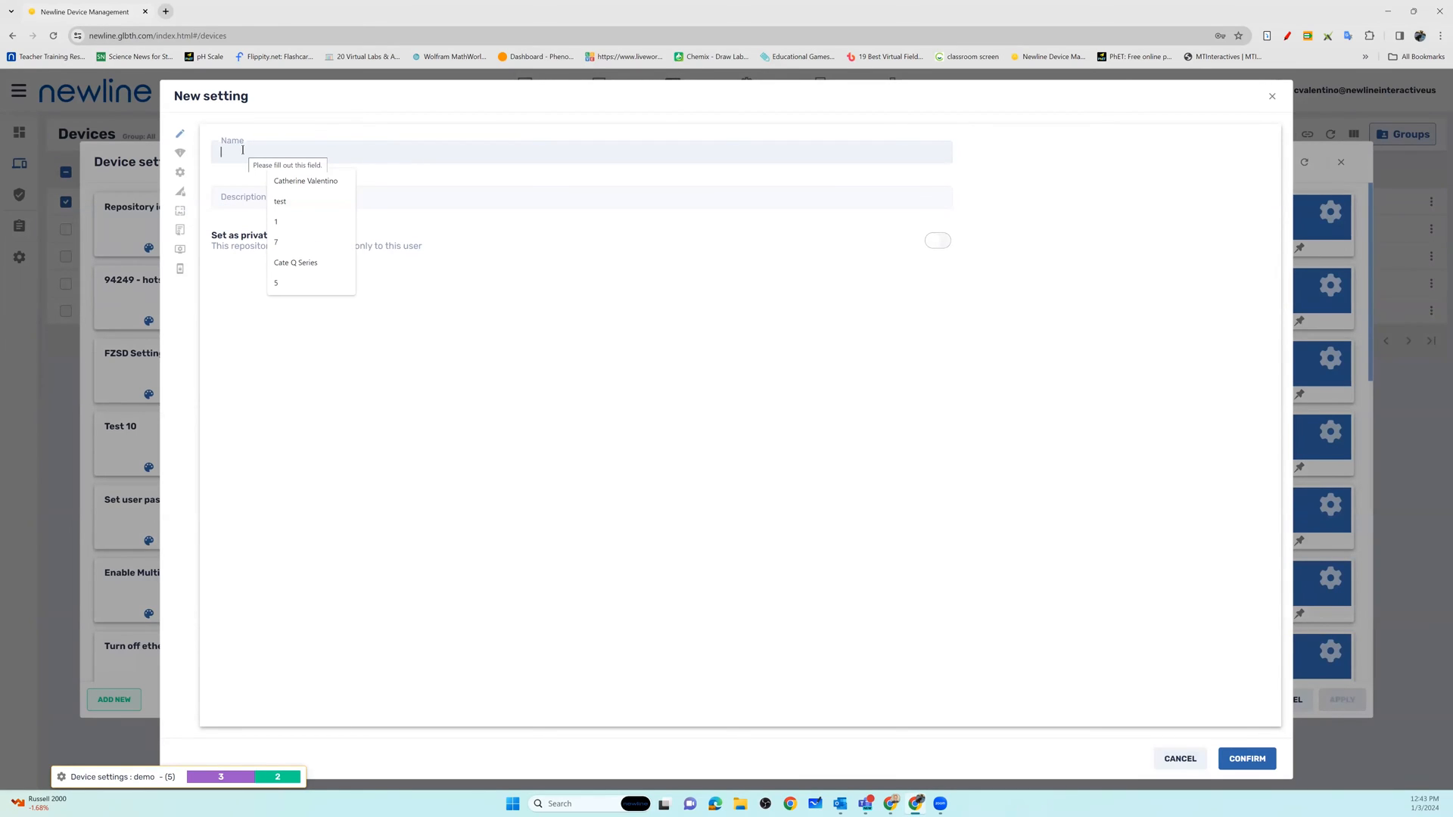
{"action": "type", "text": "wallpaper"}
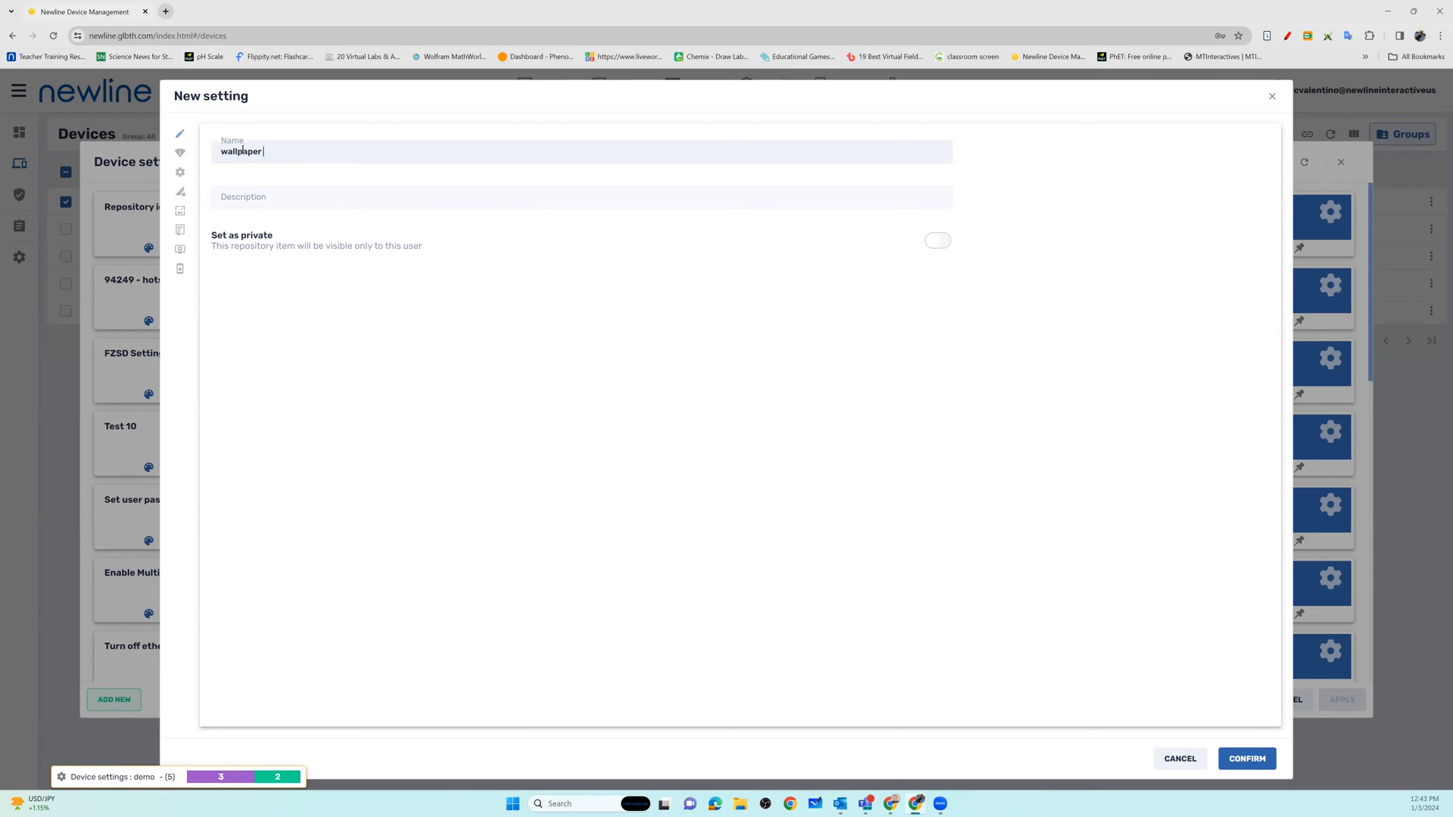
{"action": "type", "text": "demo"}
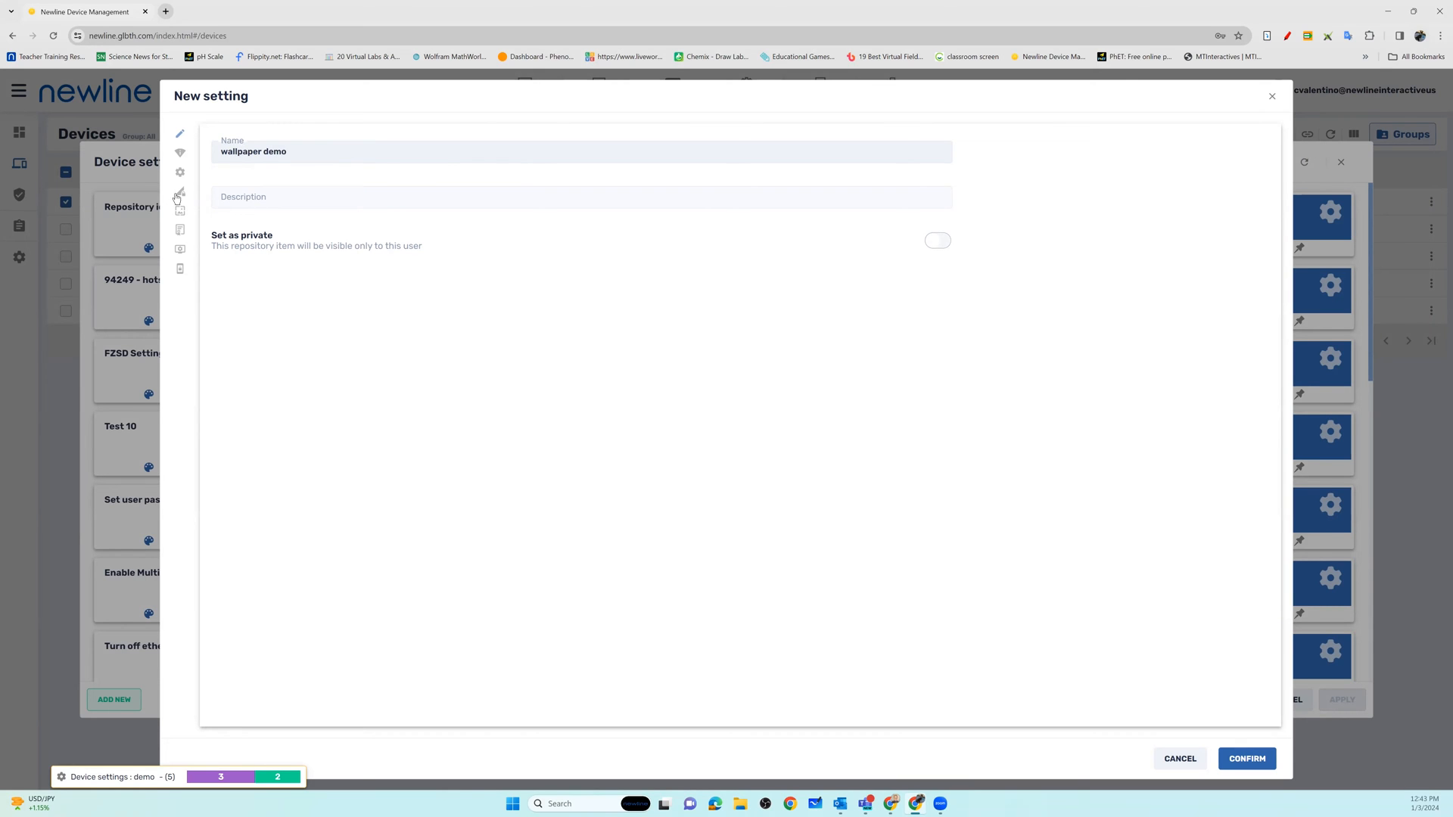
{"action": "left_click", "coordinate": [180, 211]}
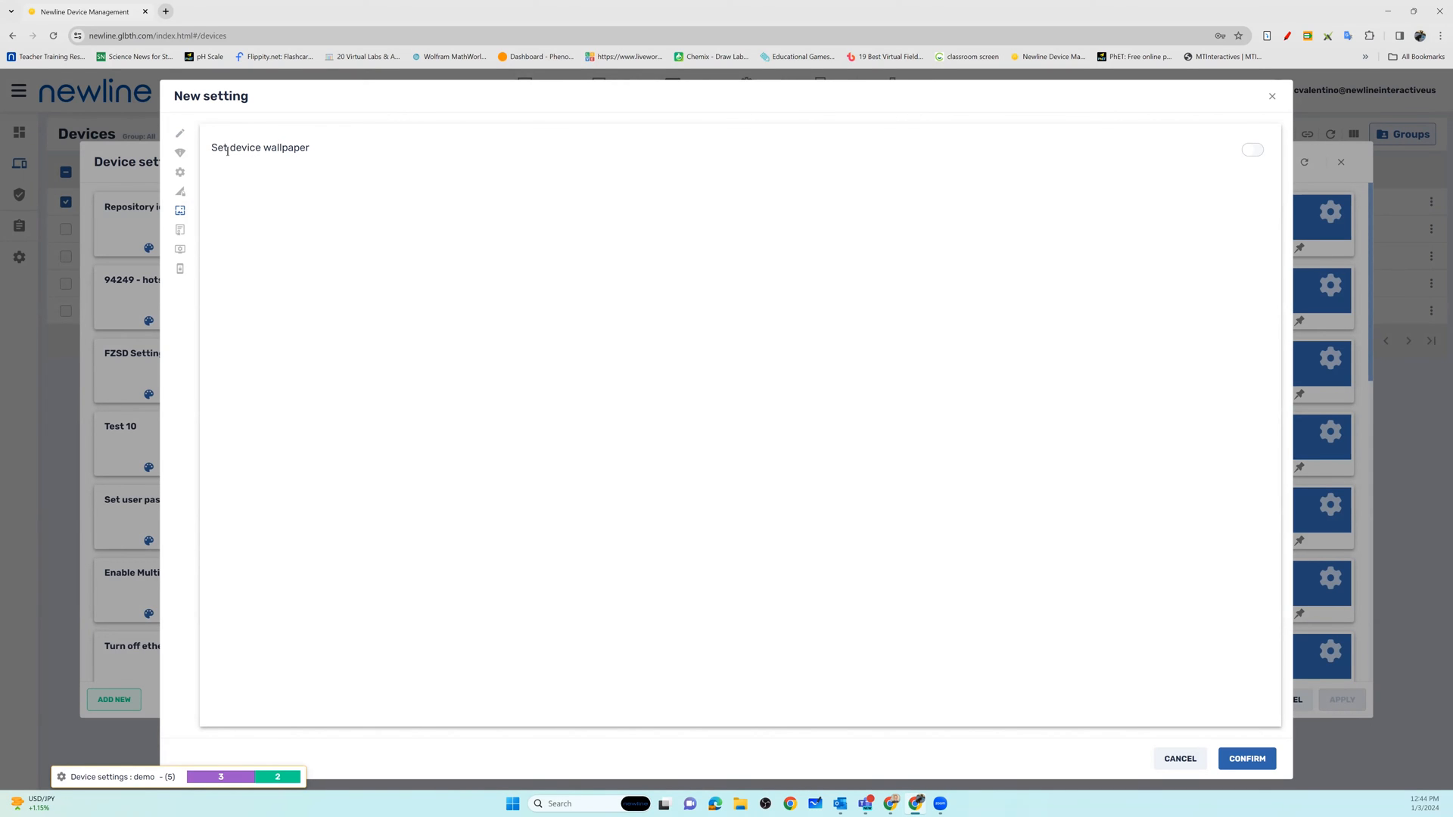
{"action": "mouse_move", "coordinate": [993, 146]}
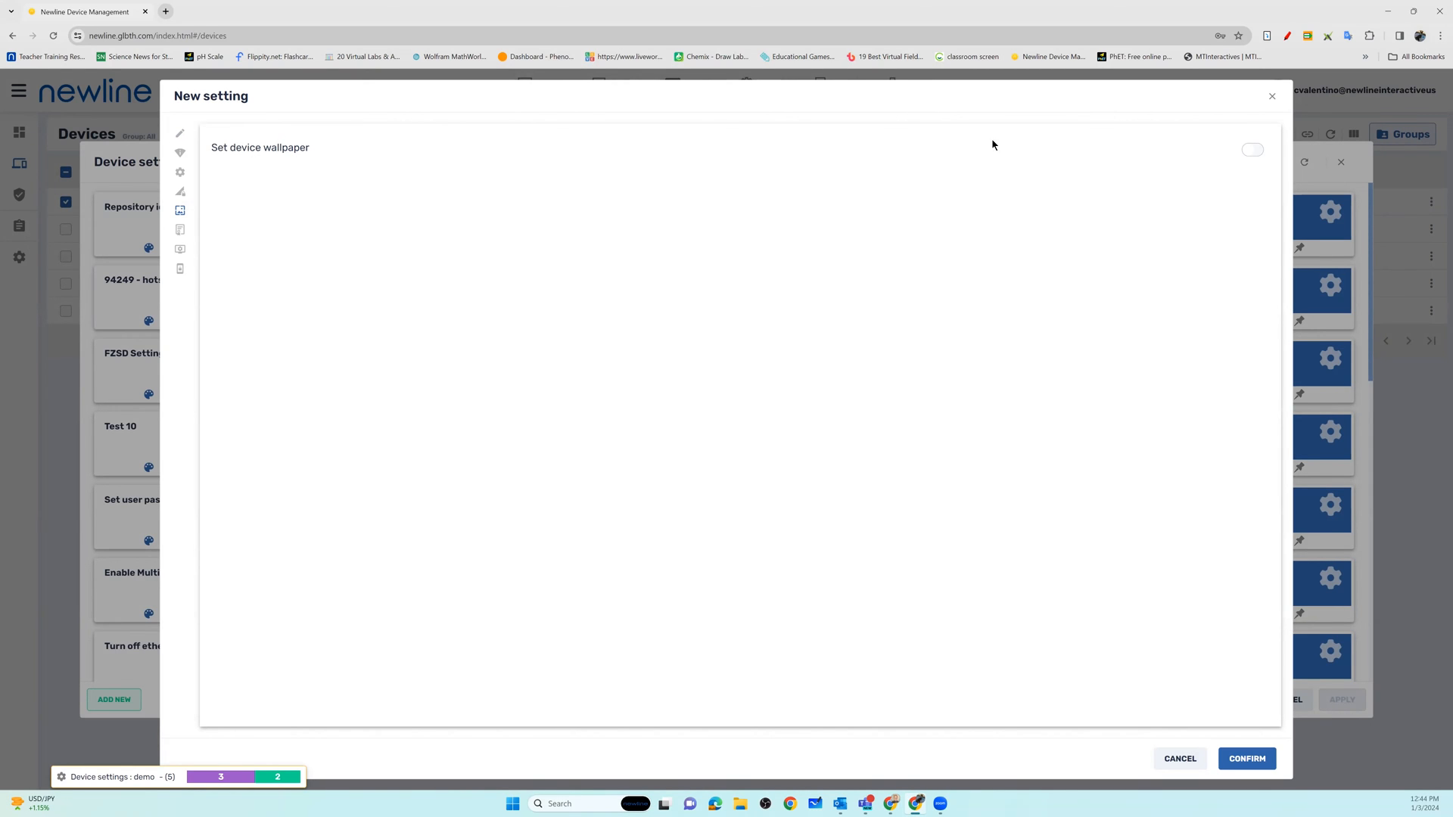
- Enable device wallpaper and upload Beach Wallpaper.jpg from Downloads
{"action": "left_click", "coordinate": [1252, 150]}
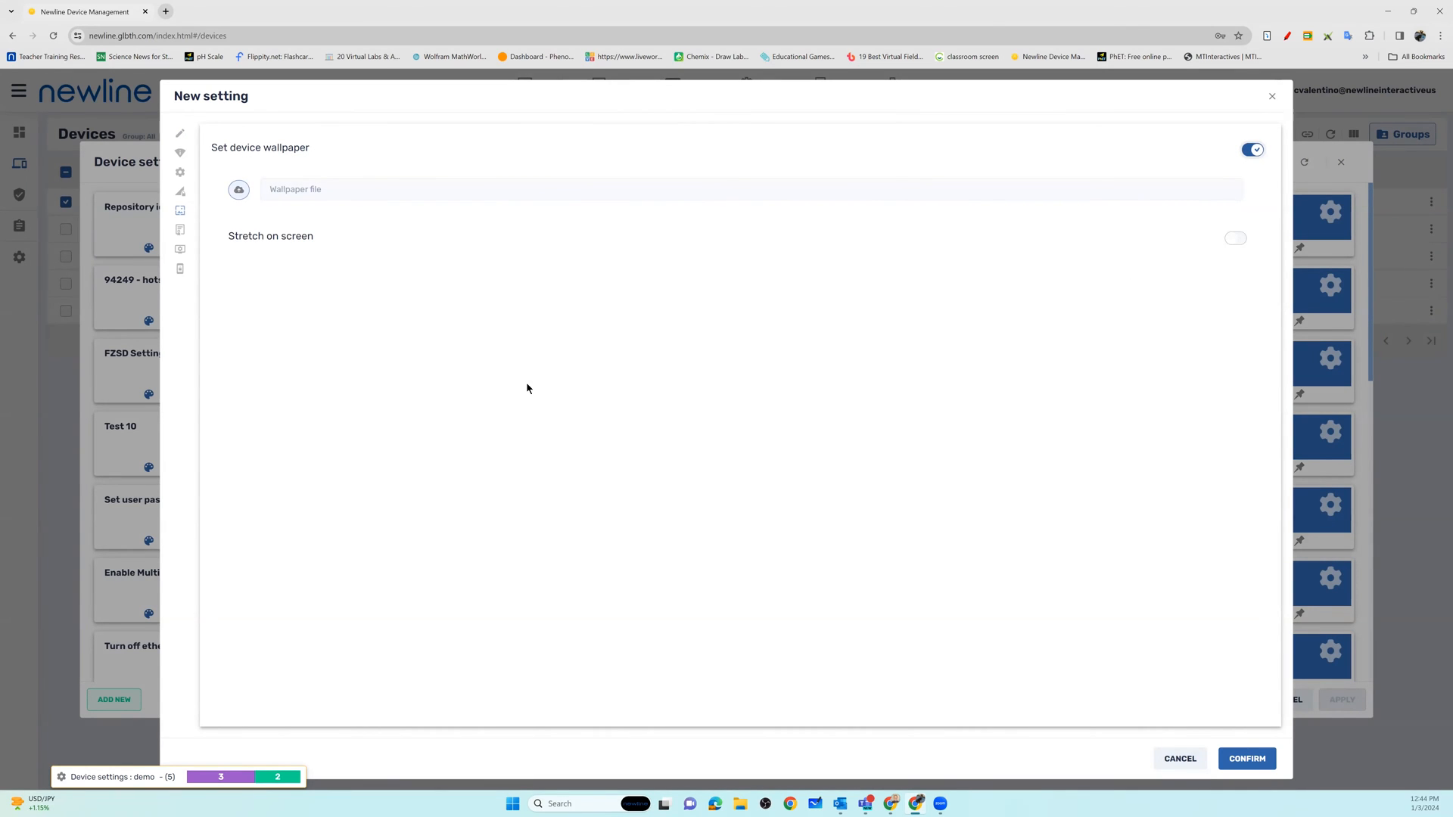
{"action": "mouse_move", "coordinate": [358, 388]}
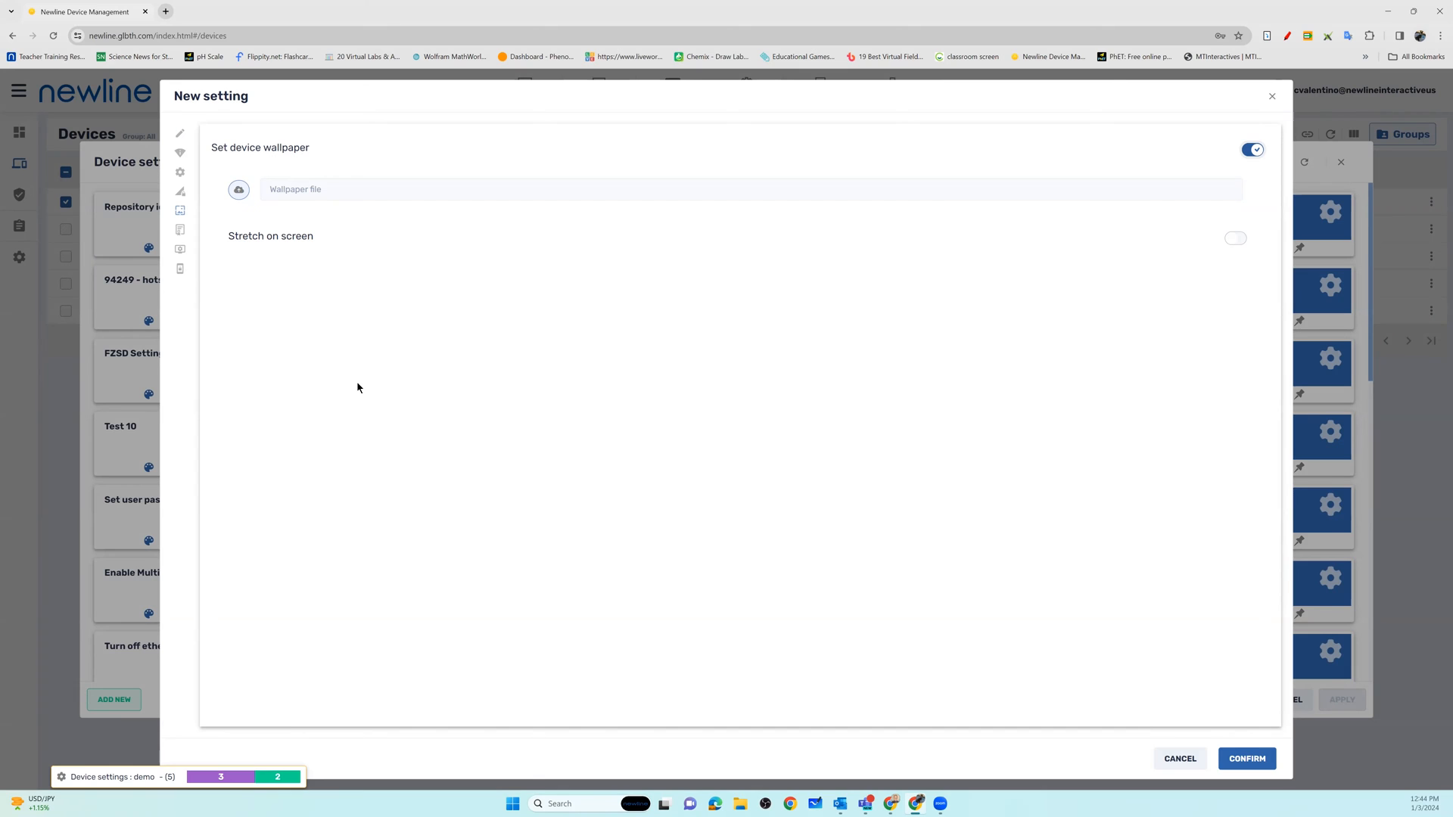
{"action": "mouse_move", "coordinate": [226, 359]}
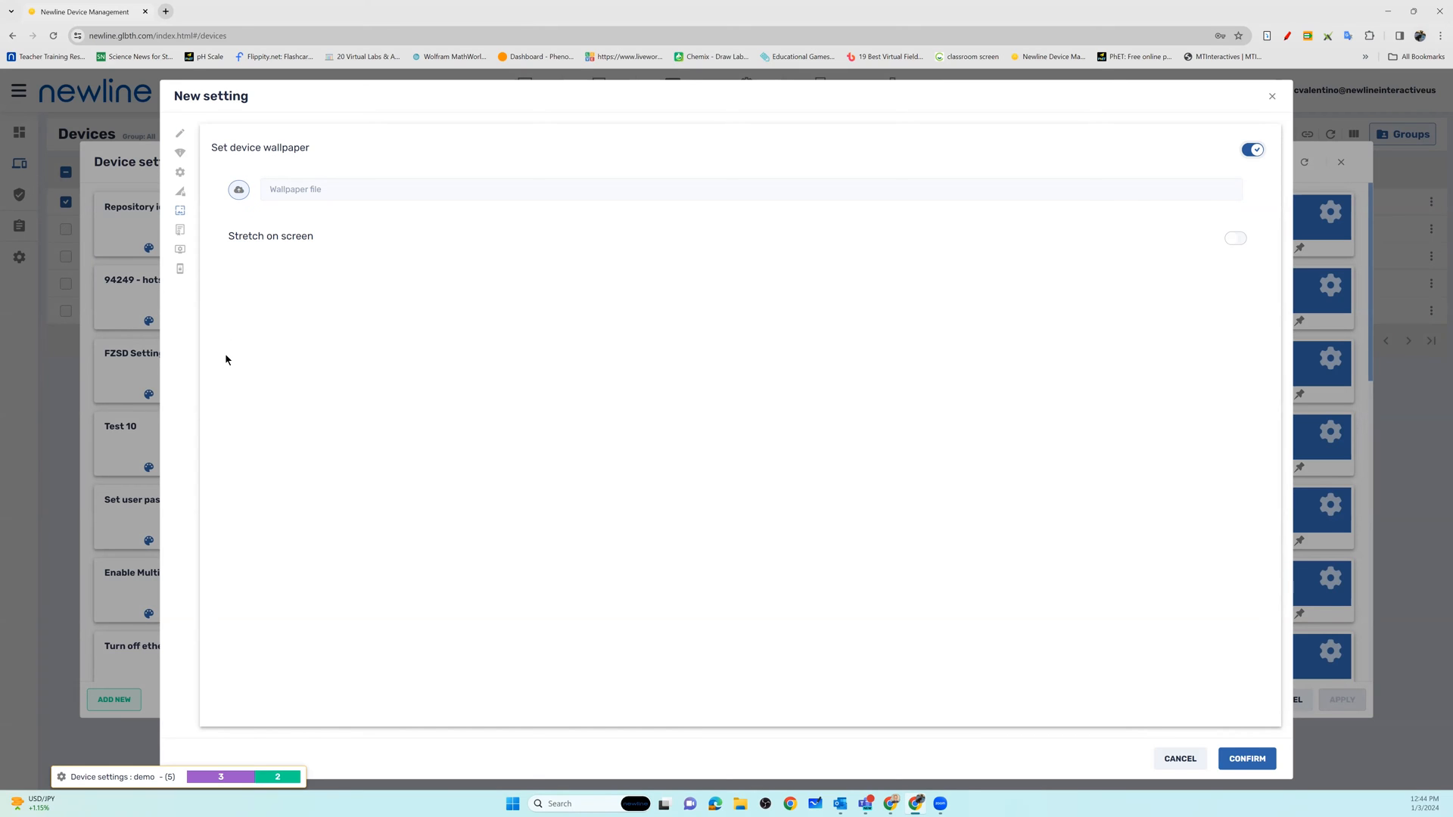
{"action": "mouse_move", "coordinate": [239, 190]}
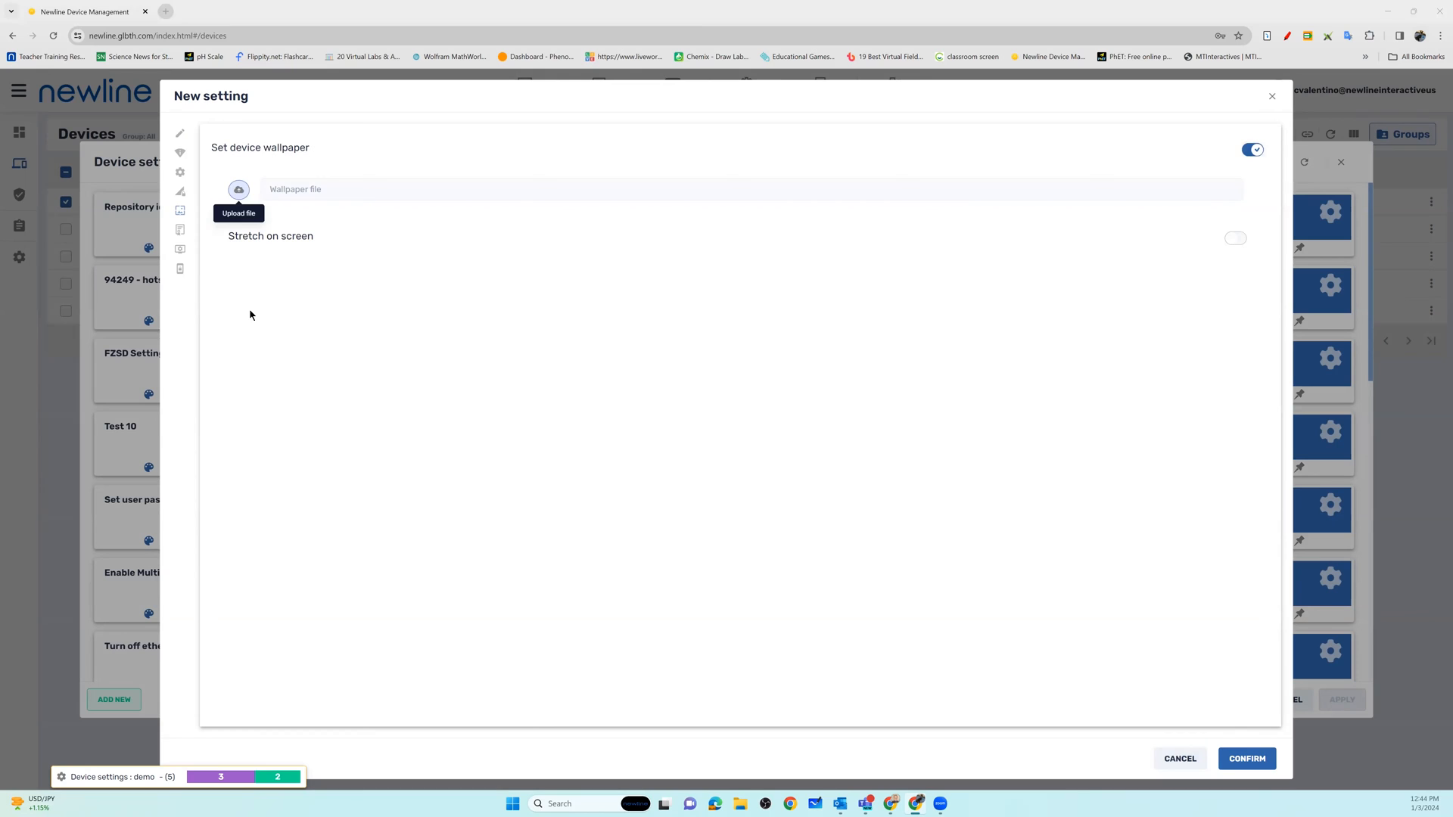
{"action": "left_click", "coordinate": [238, 189]}
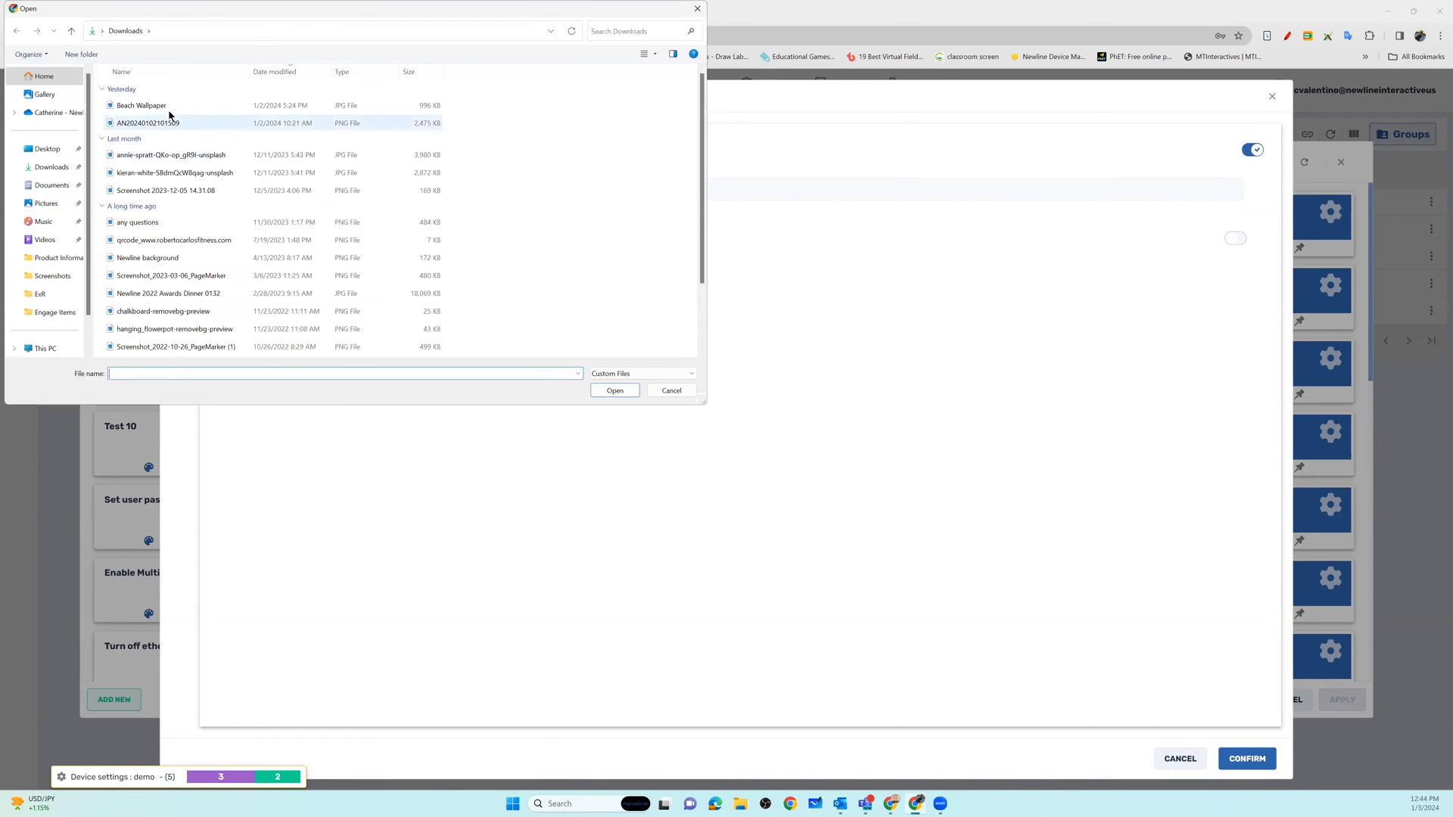
{"action": "left_click", "coordinate": [140, 105]}
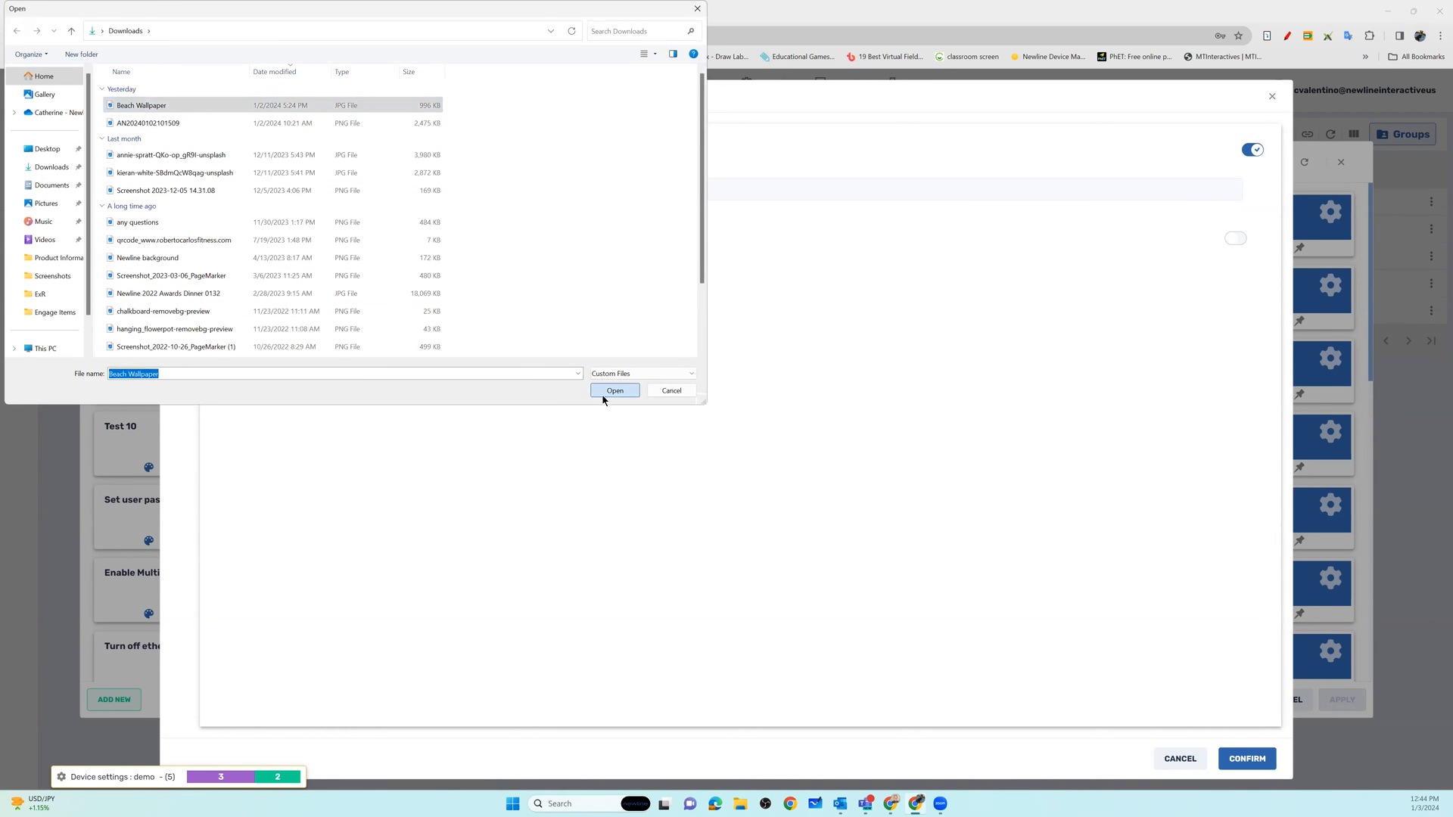
{"action": "left_click", "coordinate": [615, 391]}
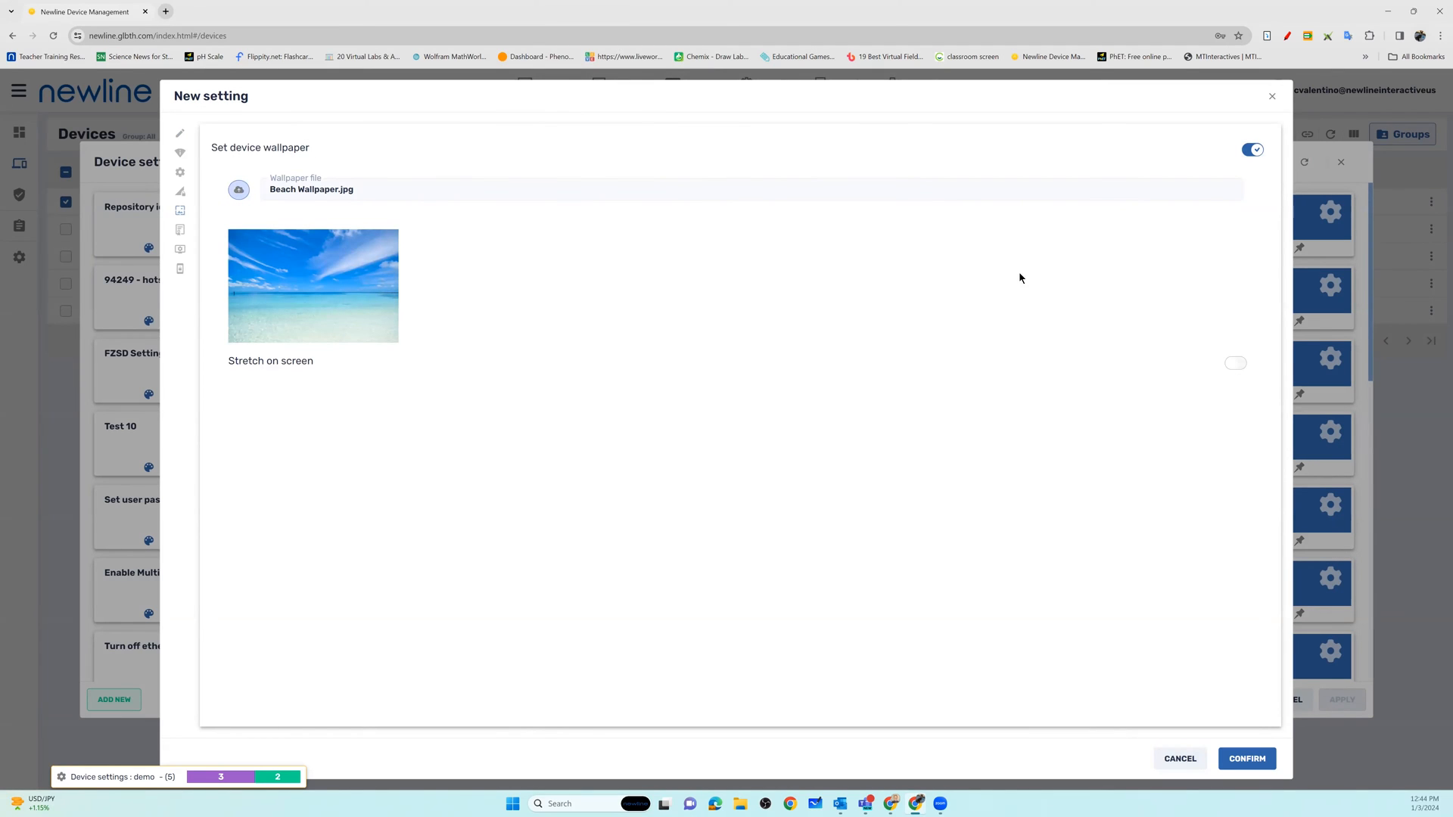
{"action": "mouse_move", "coordinate": [1210, 399]}
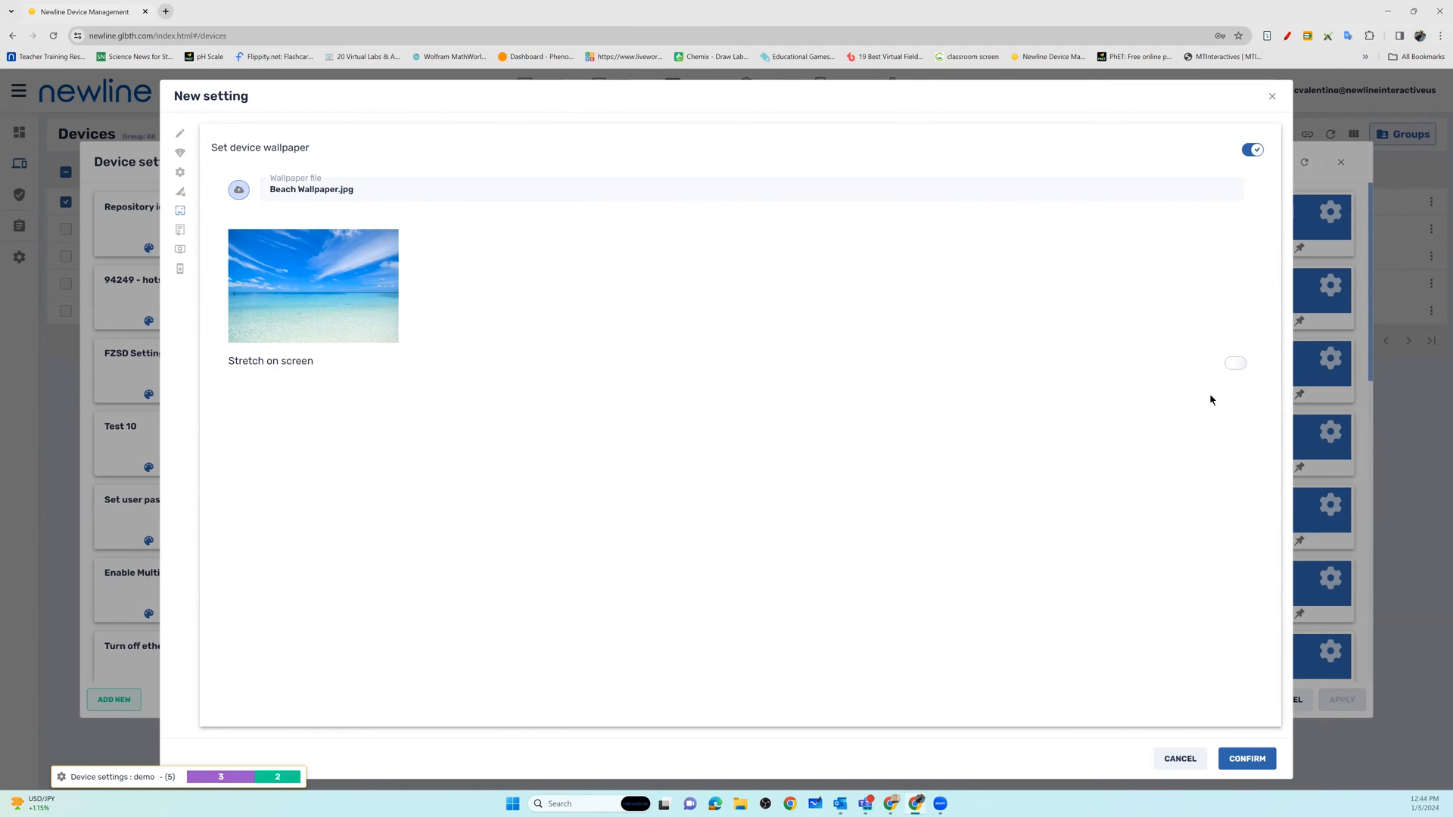
{"action": "mouse_move", "coordinate": [1250, 381]}
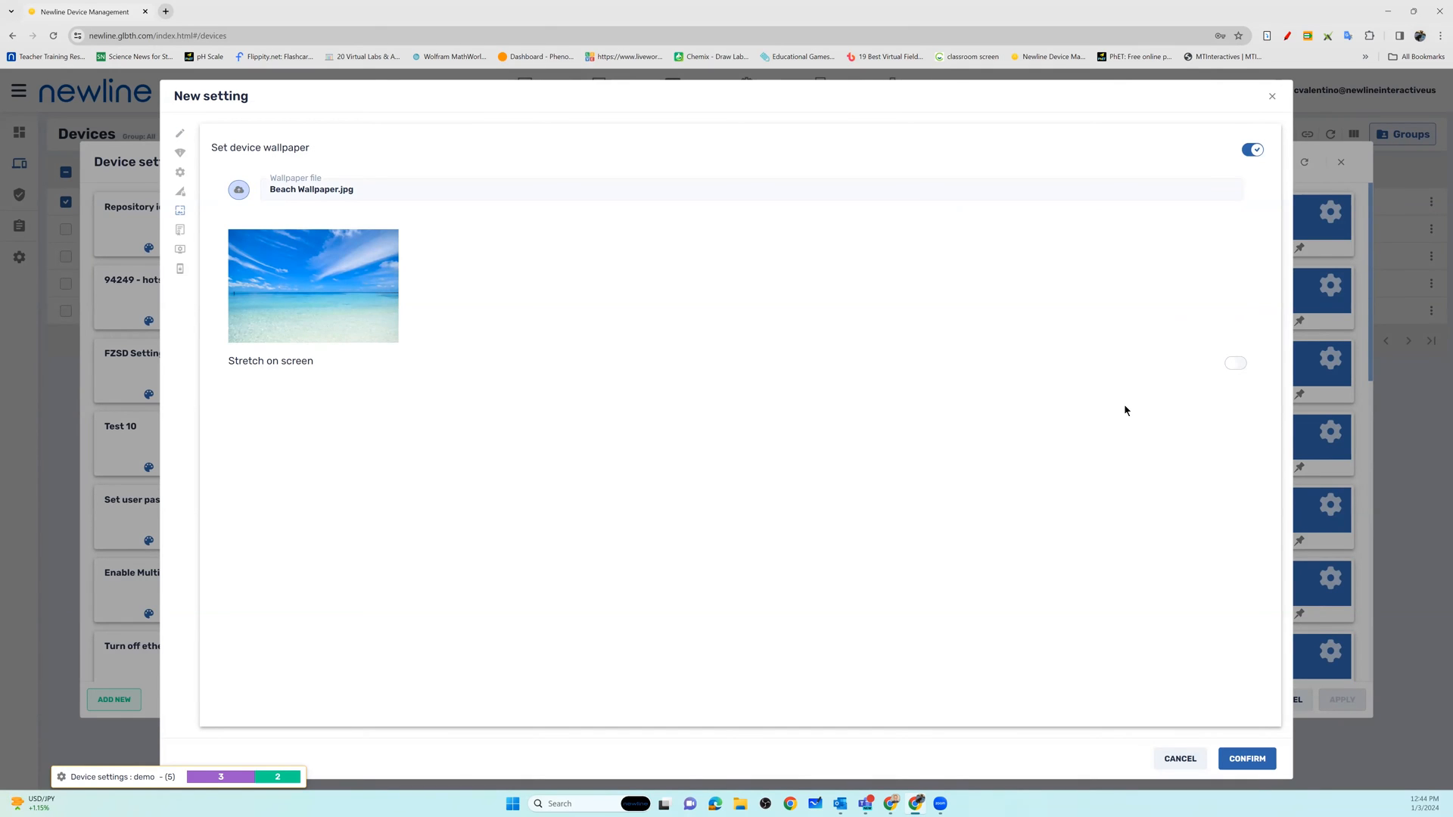
{"action": "mouse_move", "coordinate": [298, 265]}
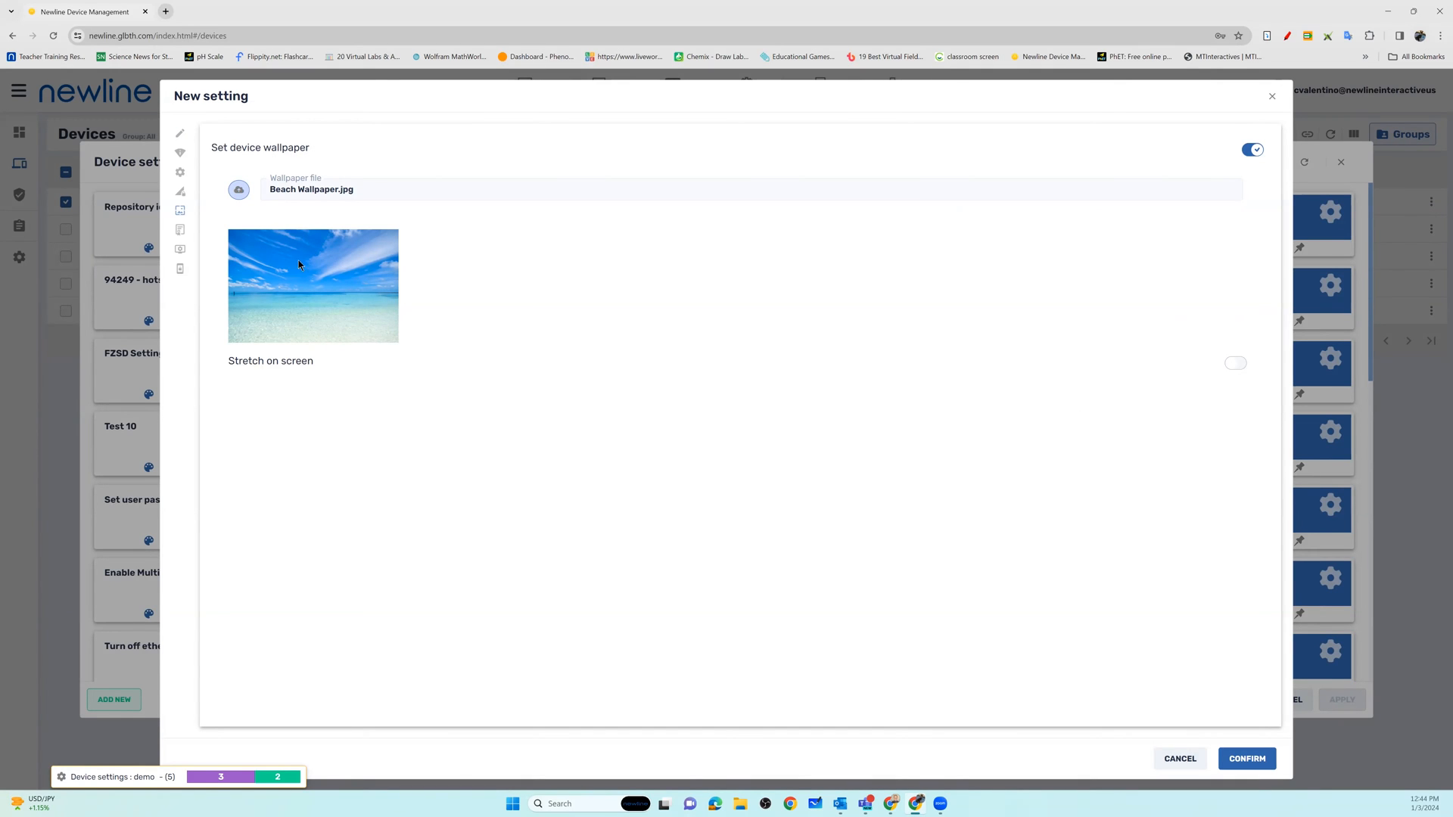
{"action": "mouse_move", "coordinate": [358, 286]}
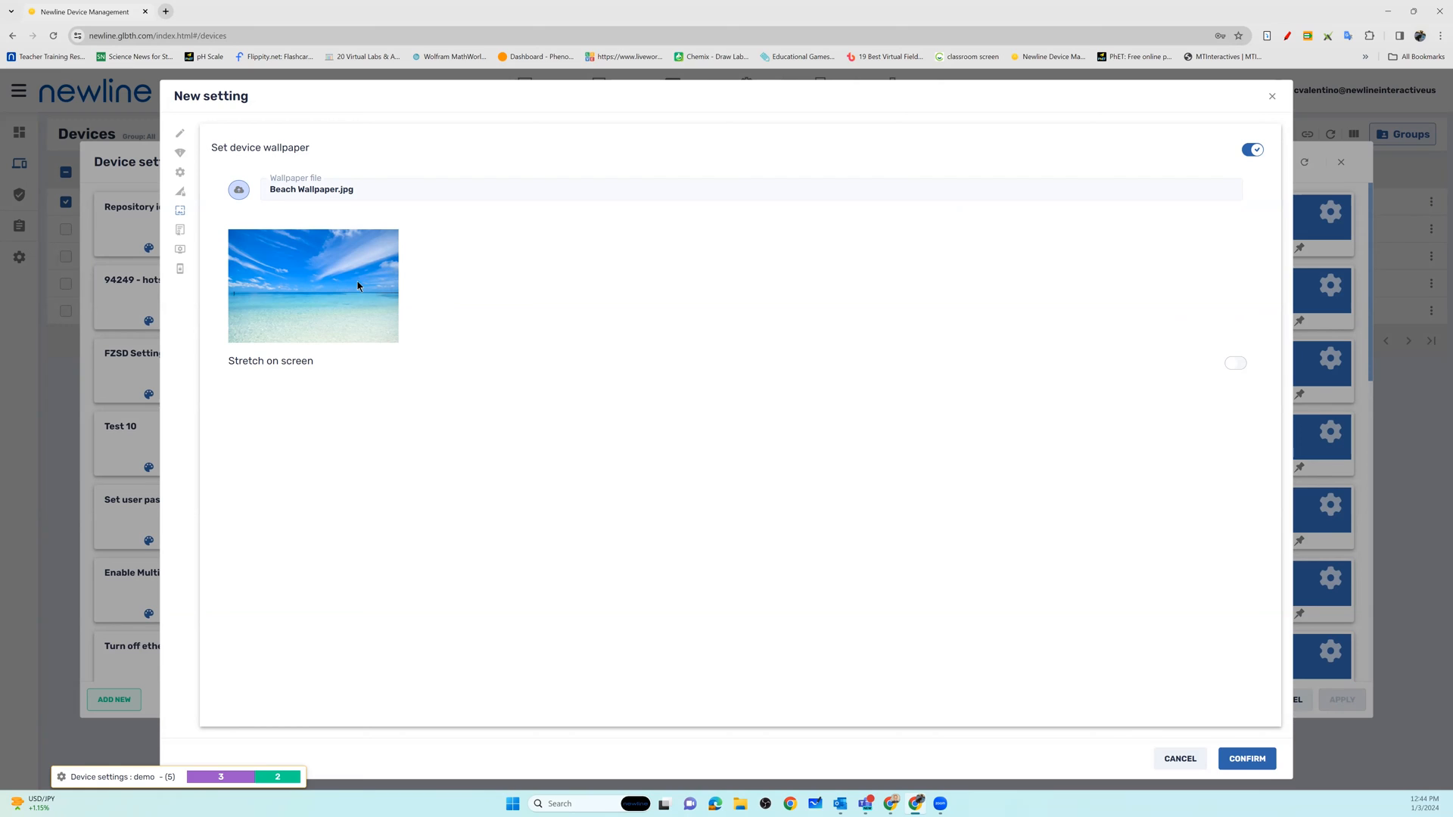
{"action": "mouse_move", "coordinate": [568, 371]}
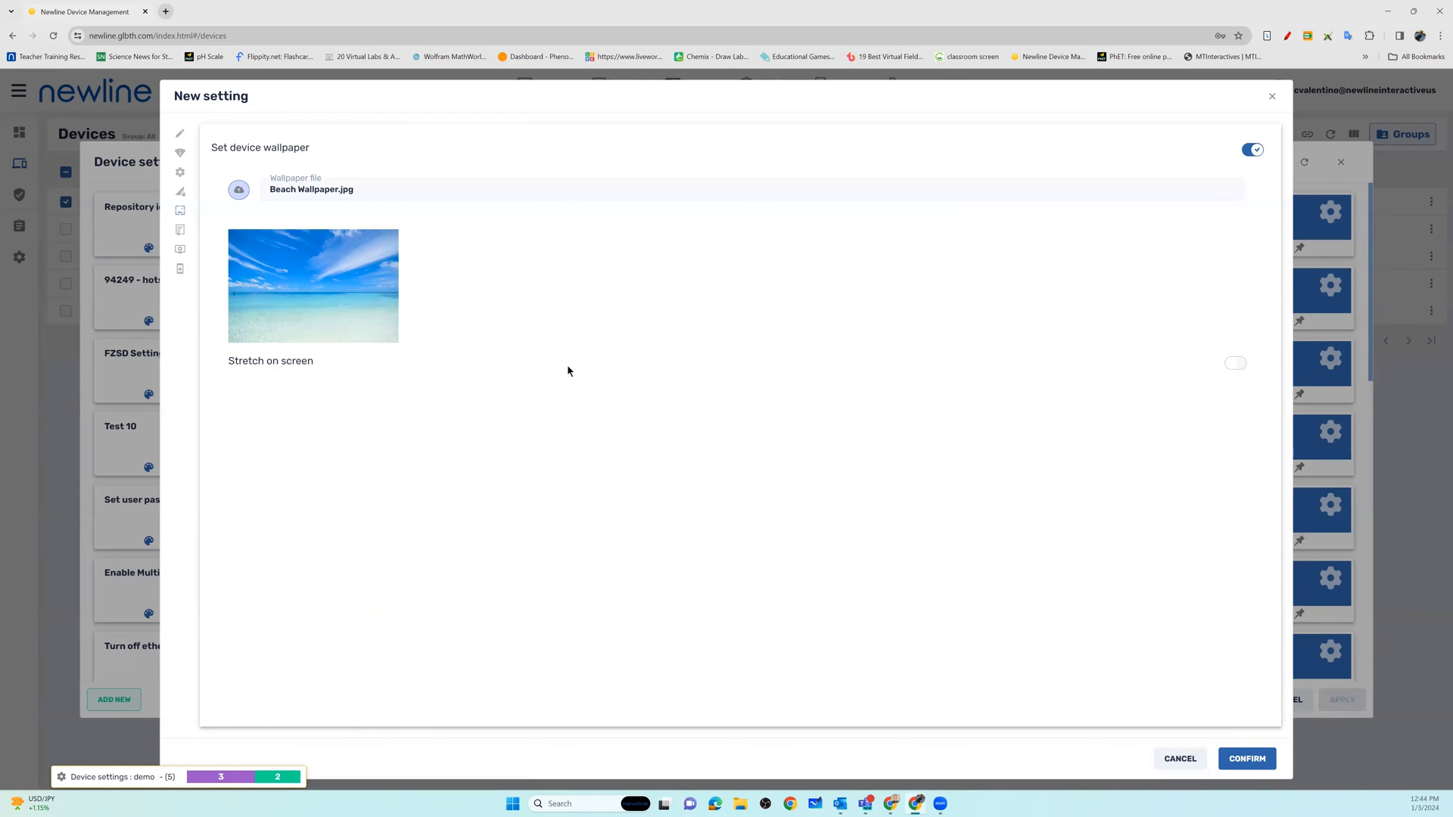
{"action": "mouse_move", "coordinate": [1218, 710]}
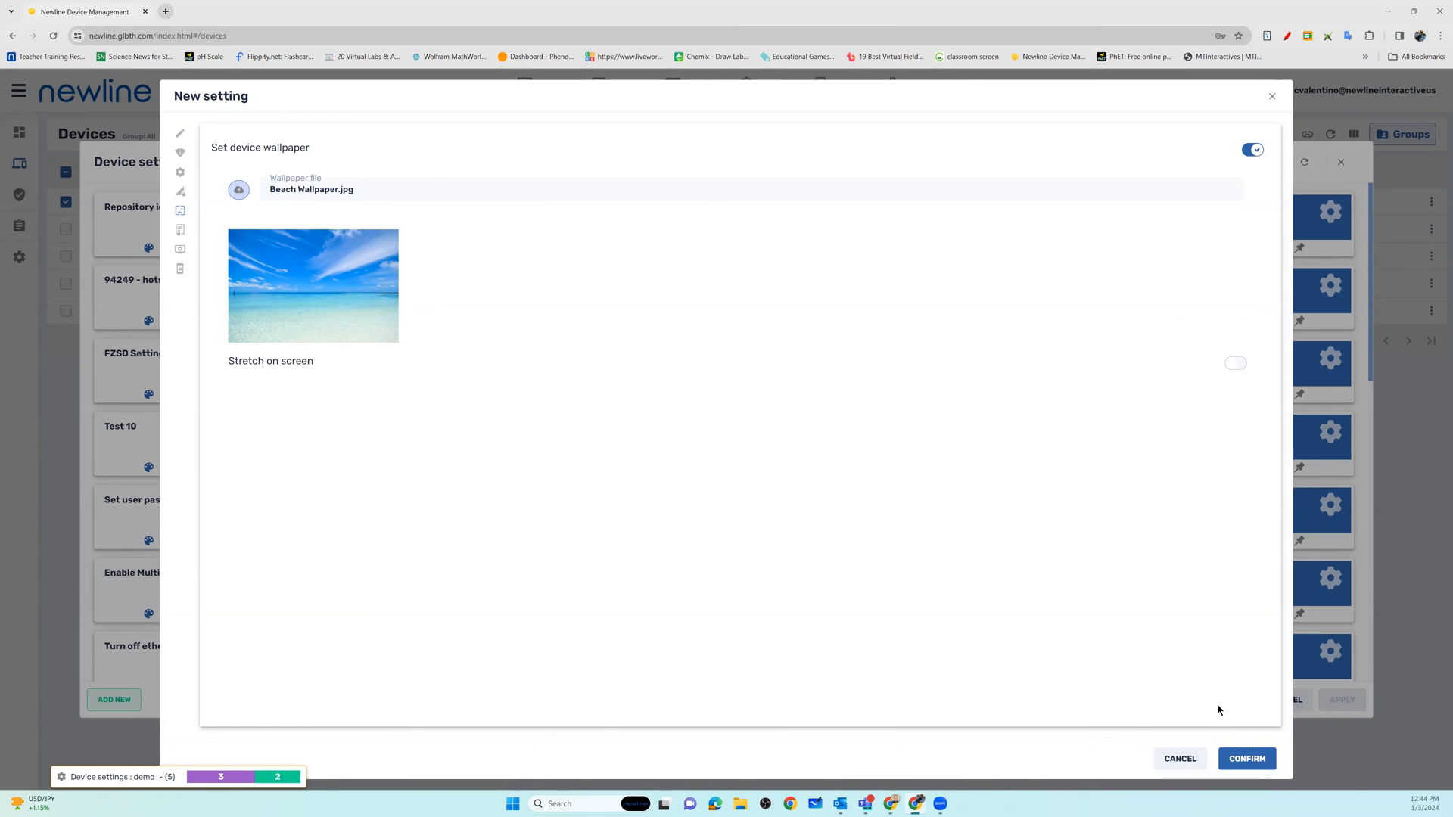
{"action": "mouse_move", "coordinate": [517, 466]}
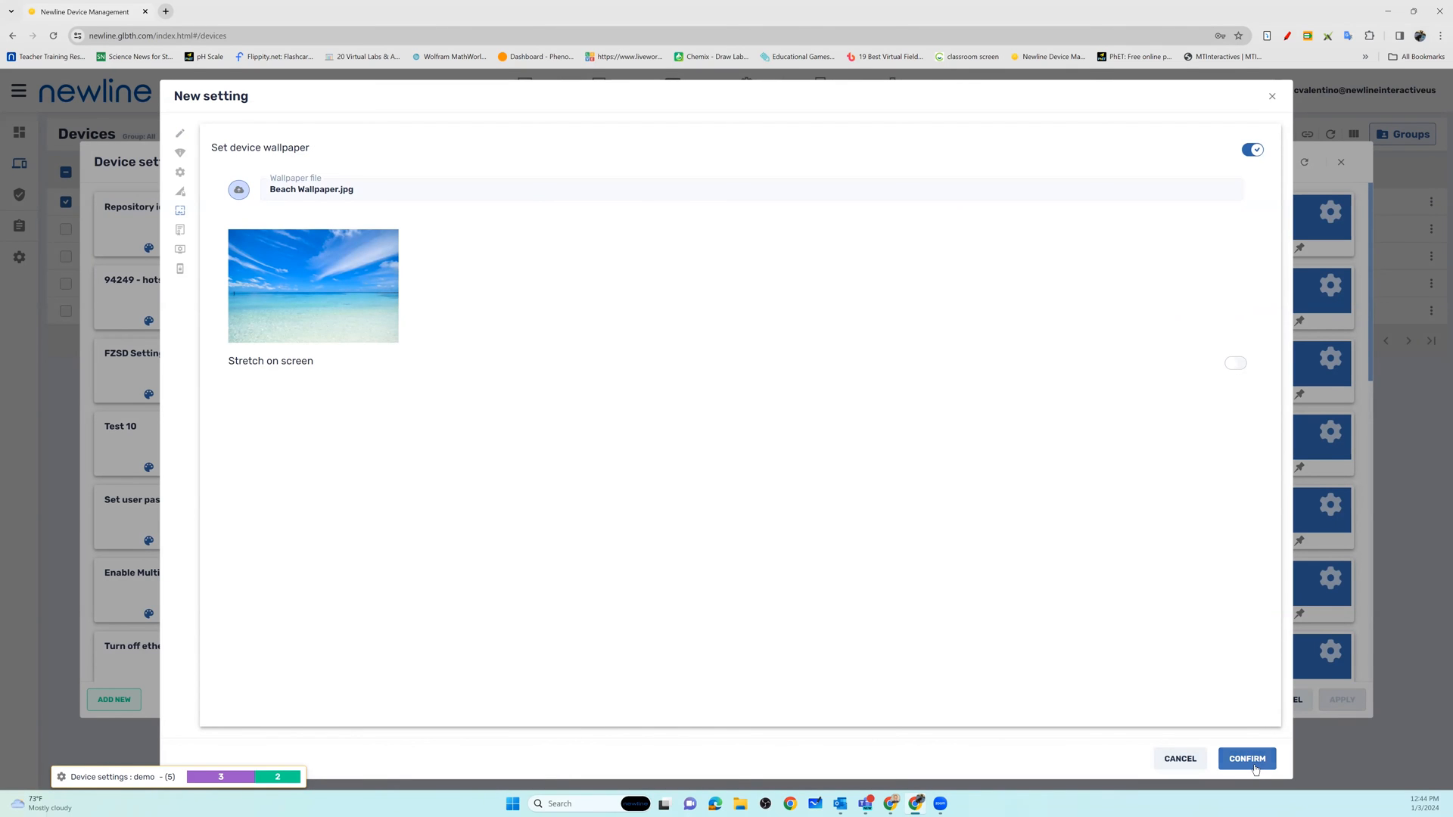
- Confirm the 'wallpaper demo' setting and apply it to Cate Z Demo 55
{"action": "left_click", "coordinate": [1247, 758]}
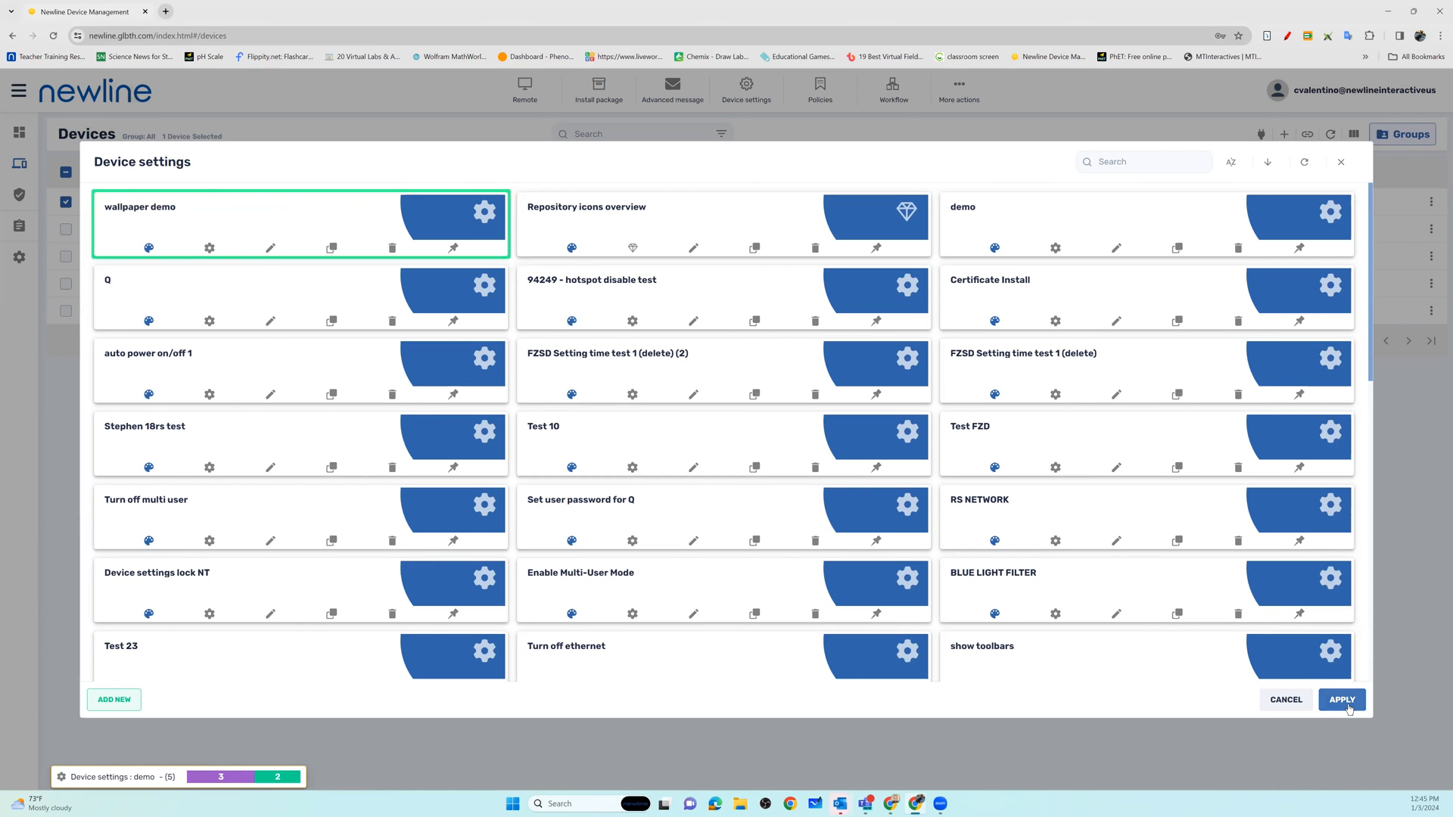
{"action": "left_click", "coordinate": [1341, 699]}
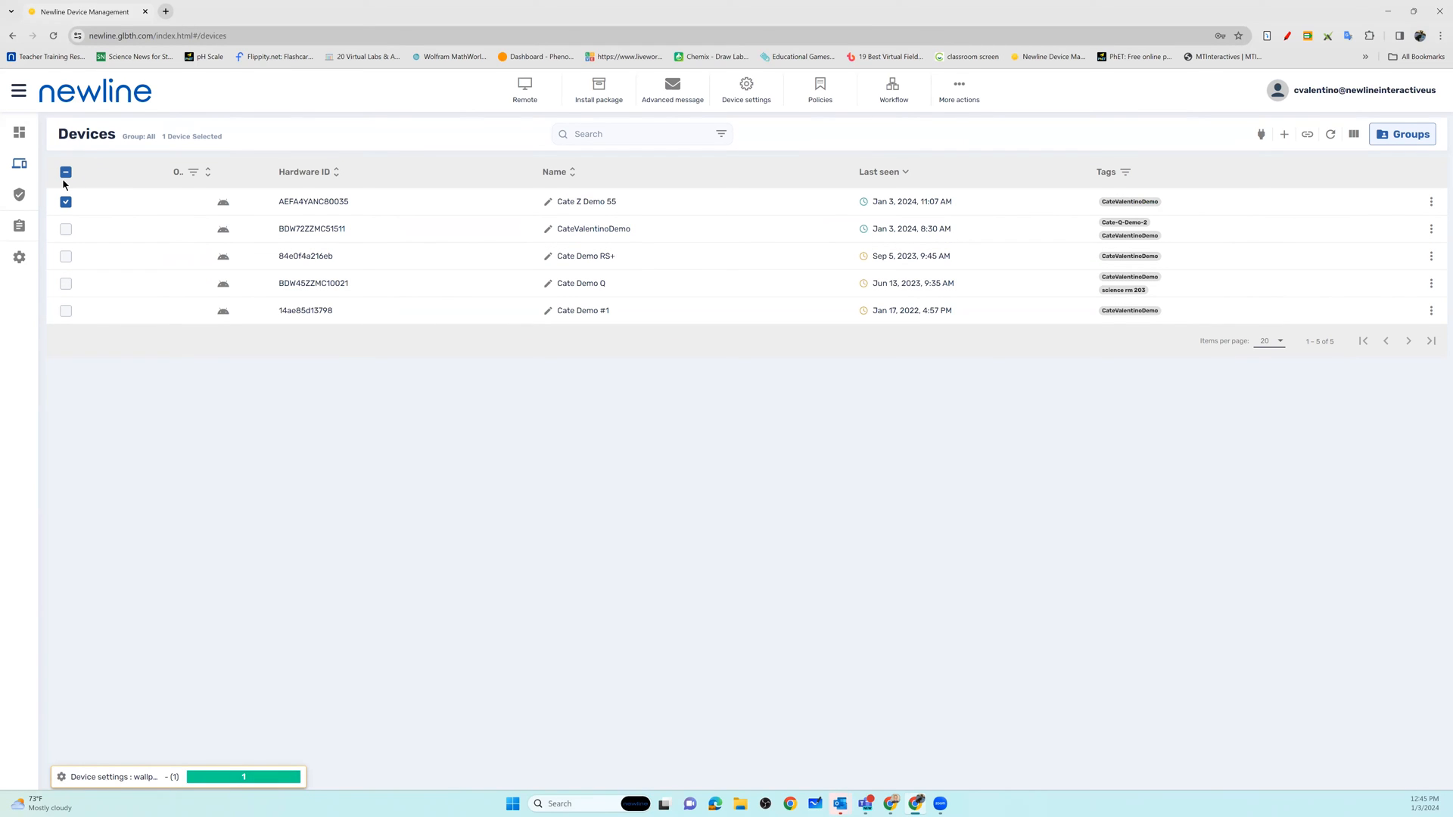
{"action": "mouse_move", "coordinate": [66, 187]}
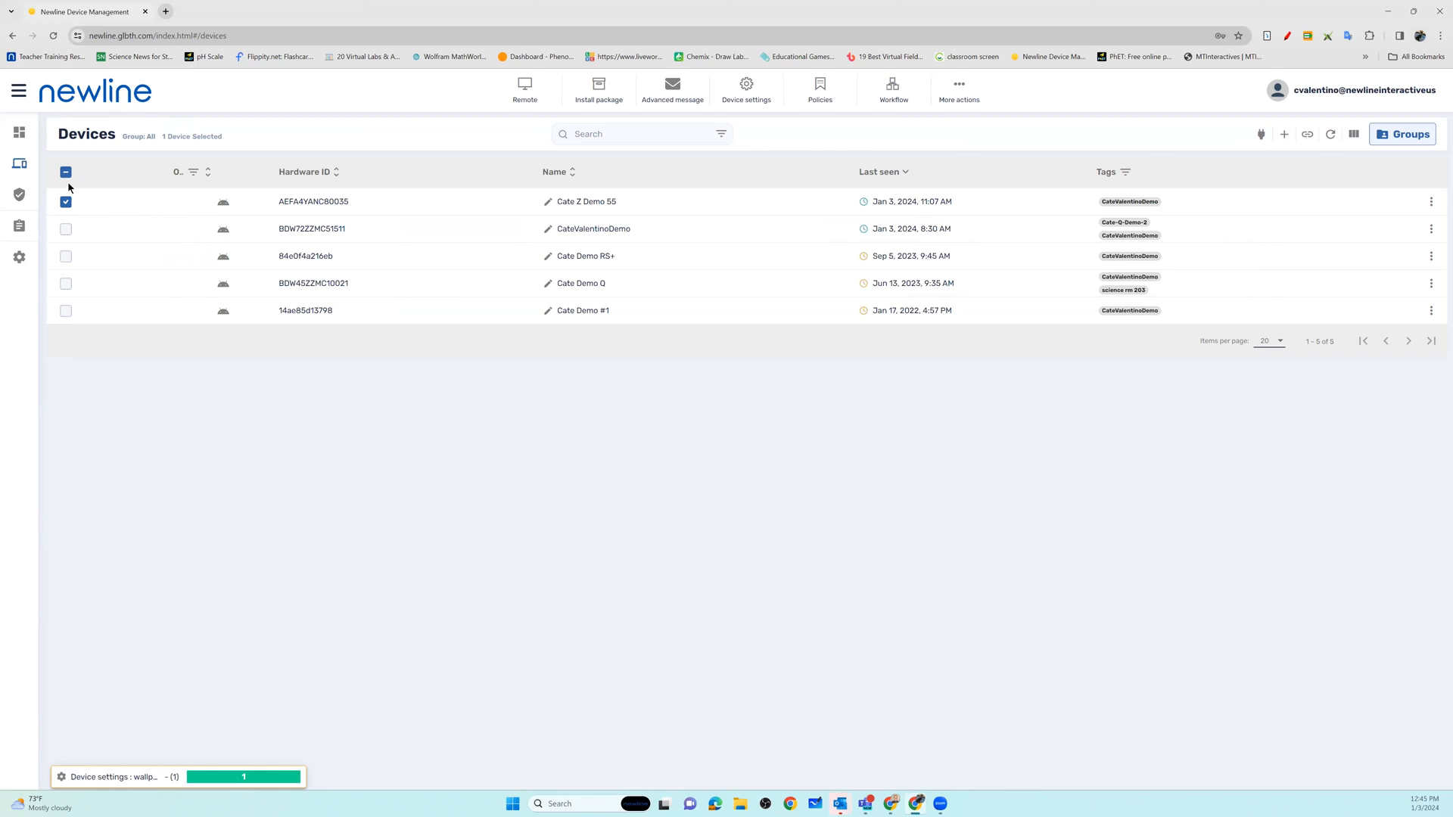